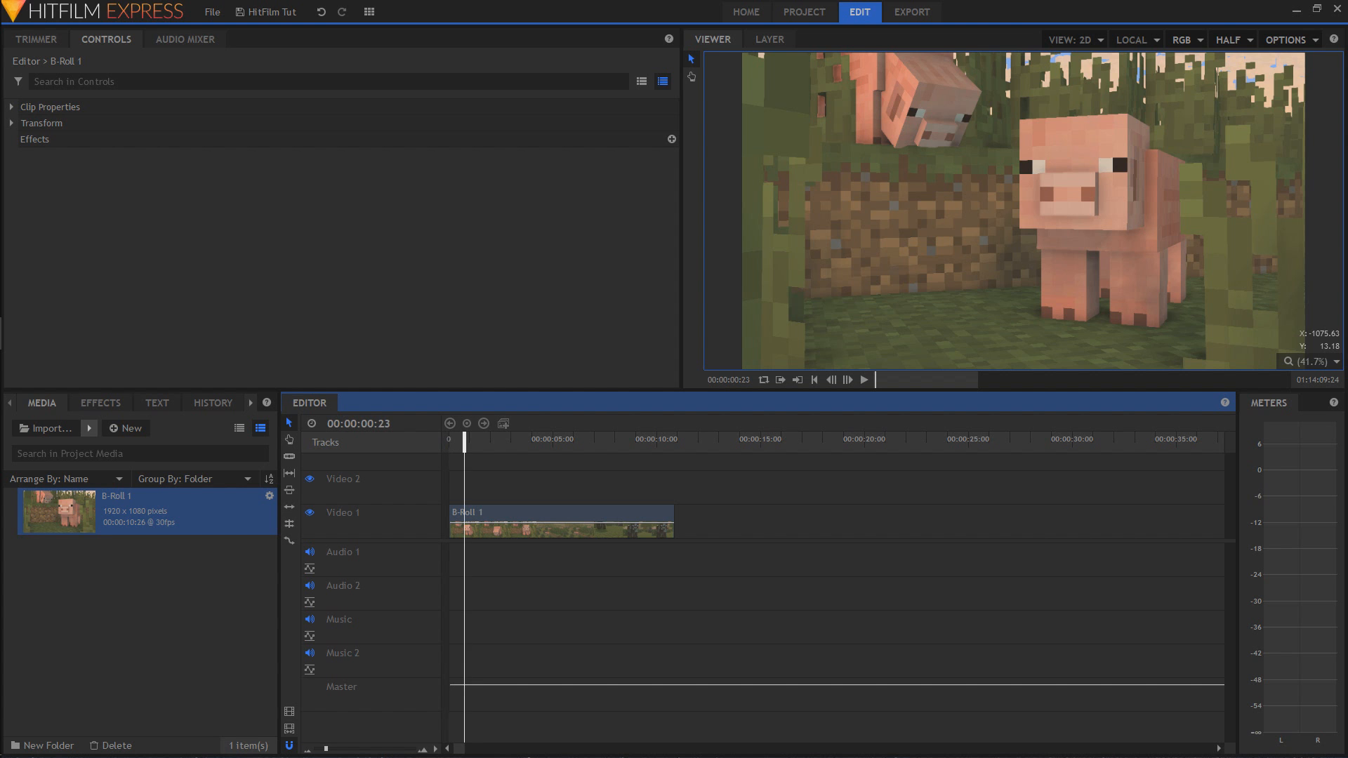
Step: Scrub the pig footage, then search effects for 'glow' and apply Glow to B-Roll 1
left_click_drag(464, 448, 587, 447)
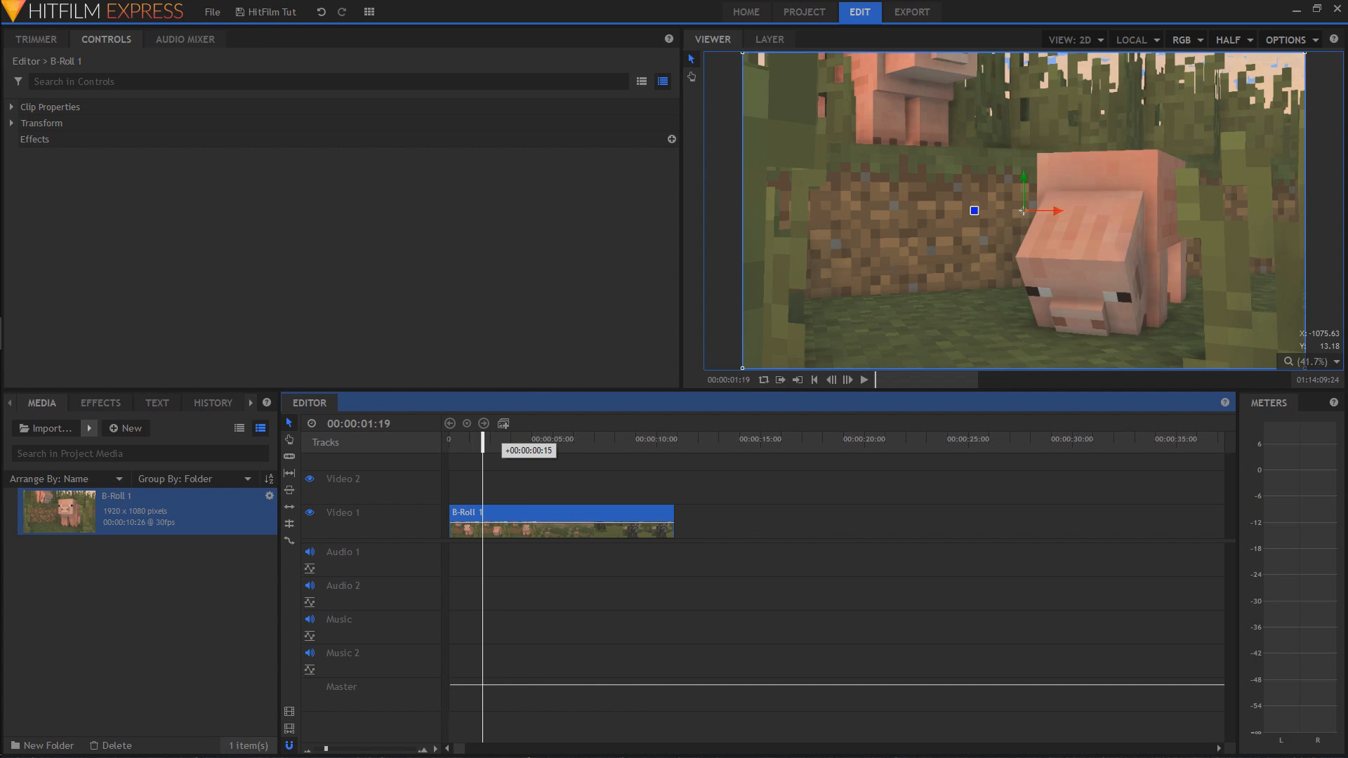
left_click_drag(483, 438, 539, 438)
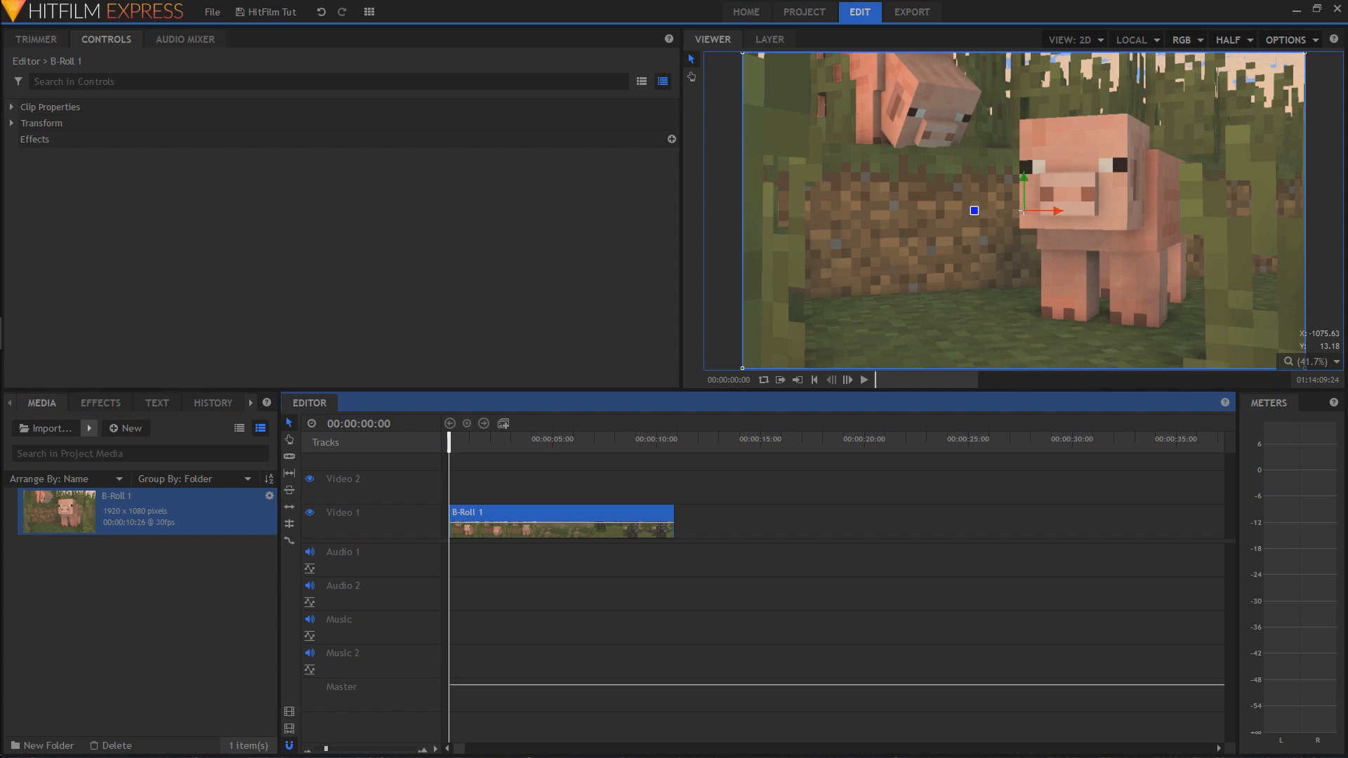
left_click(101, 404)
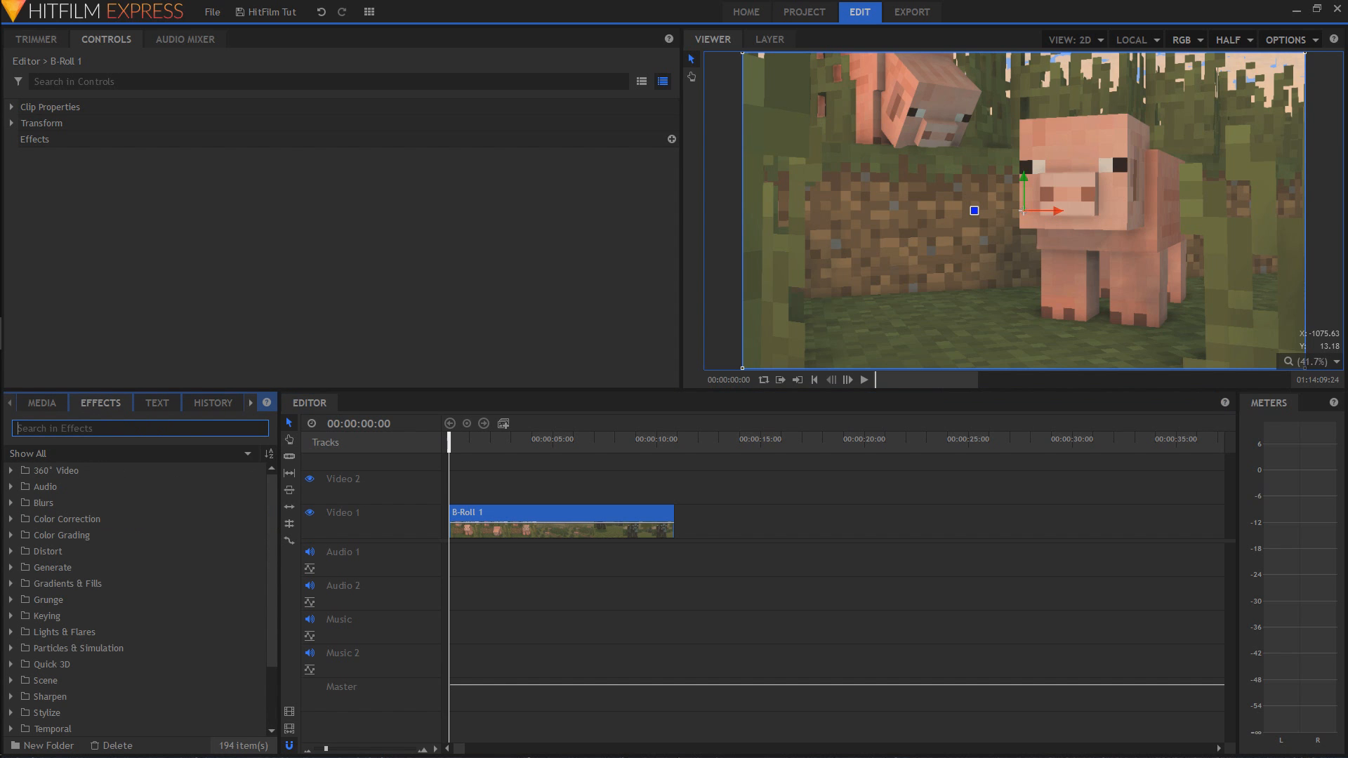
type("glow")
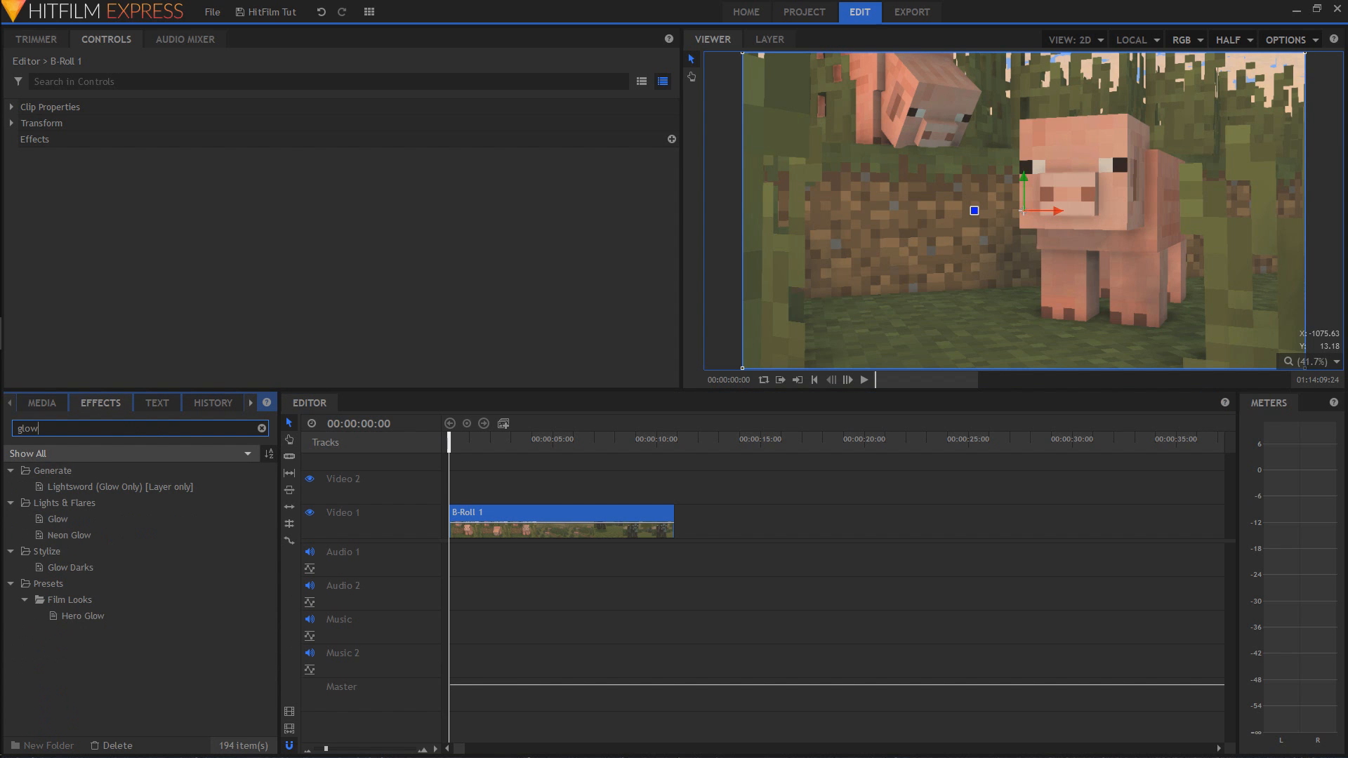
left_click(57, 519)
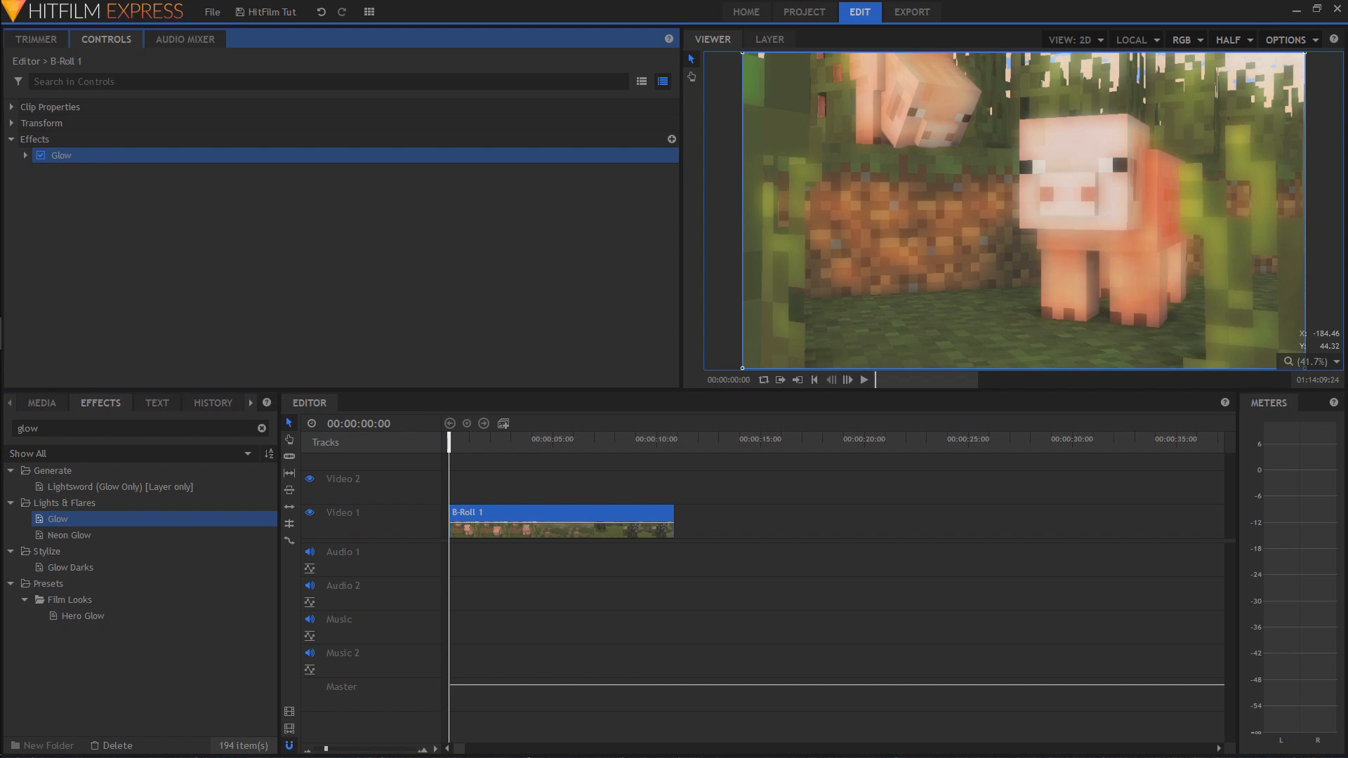
Step: Expand the Glow controls and make rough Intensity, Threshold and Radius adjustments
left_click(26, 156)
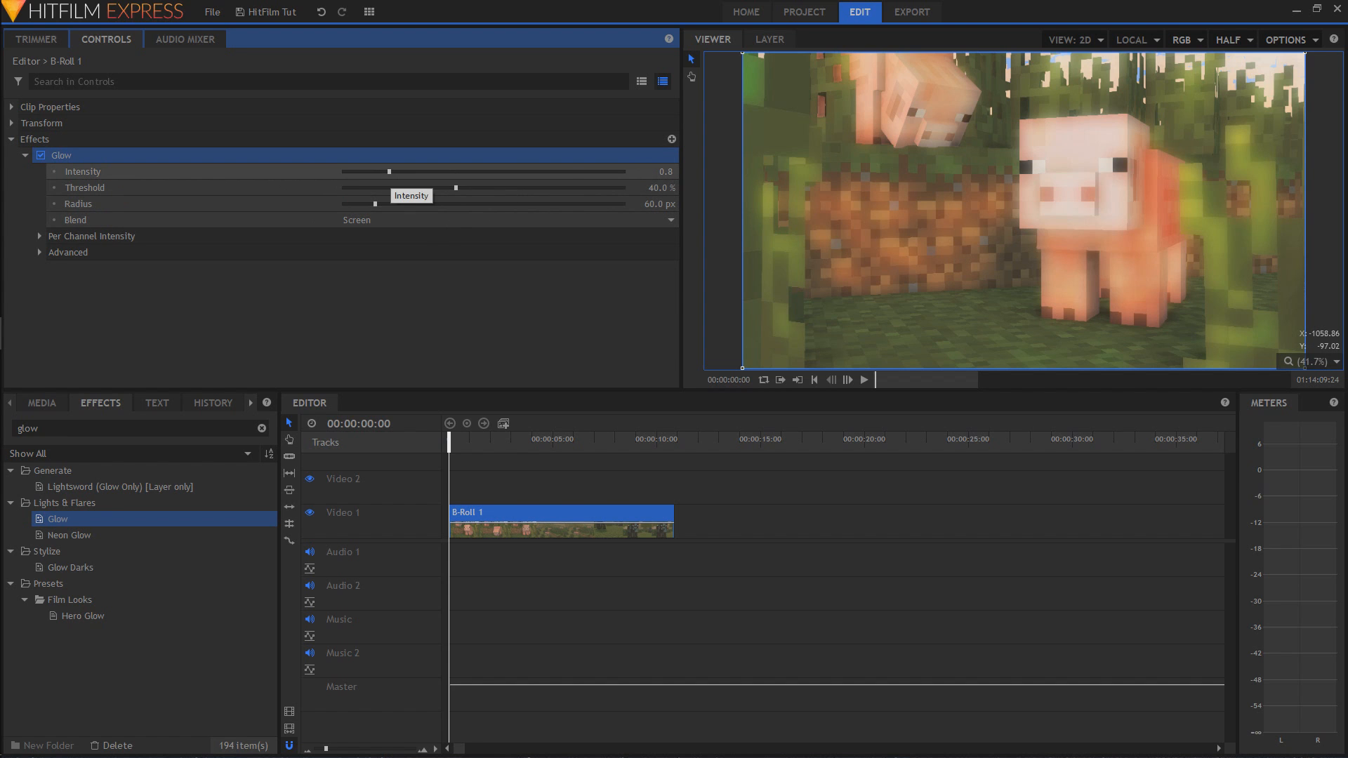
left_click_drag(366, 171, 394, 171)
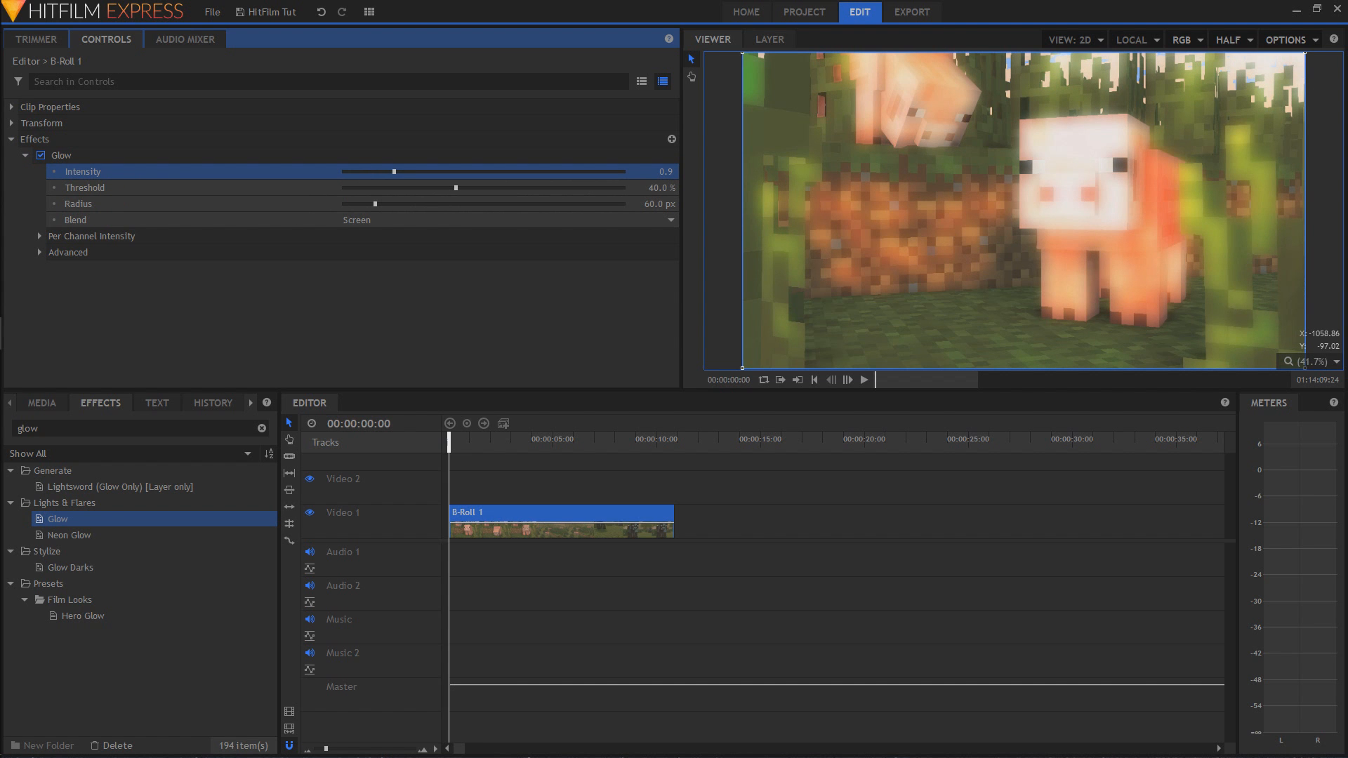
left_click_drag(456, 187, 418, 188)
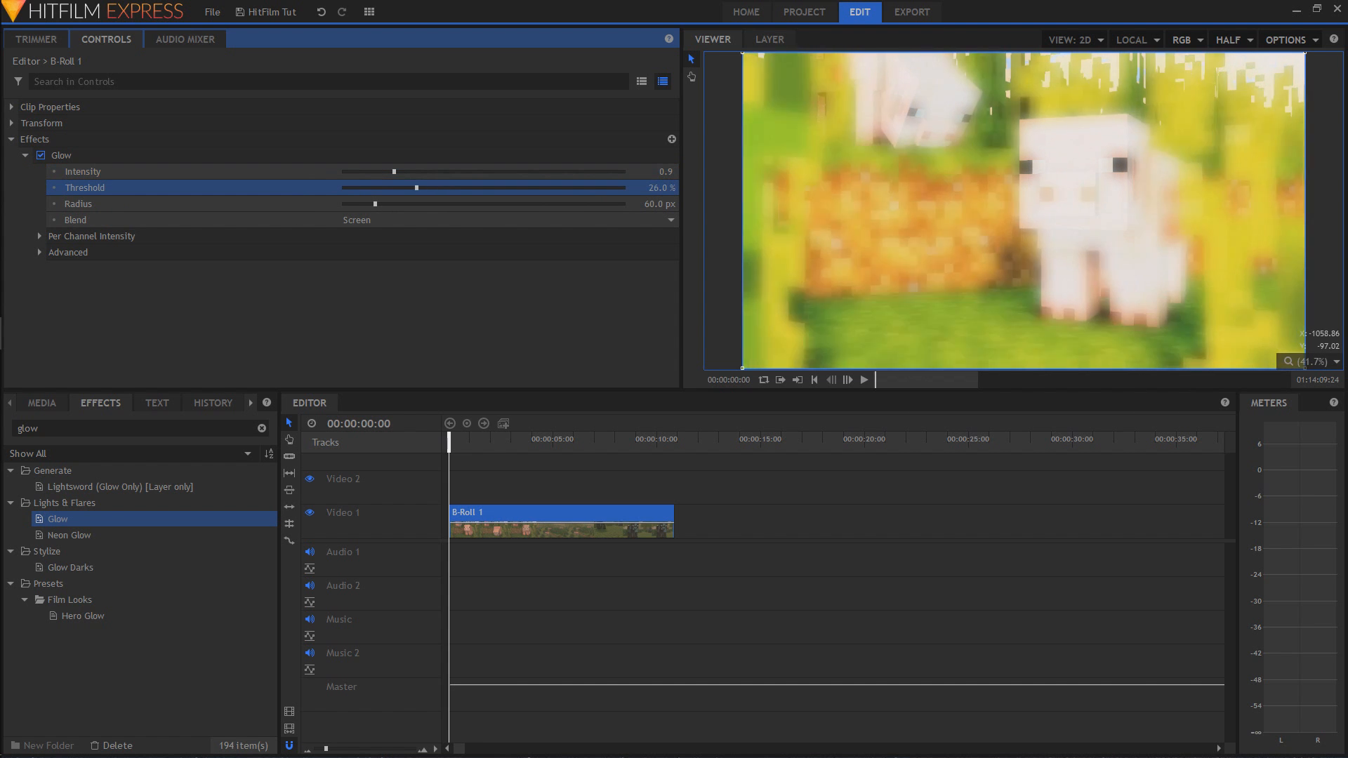
left_click_drag(417, 187, 440, 187)
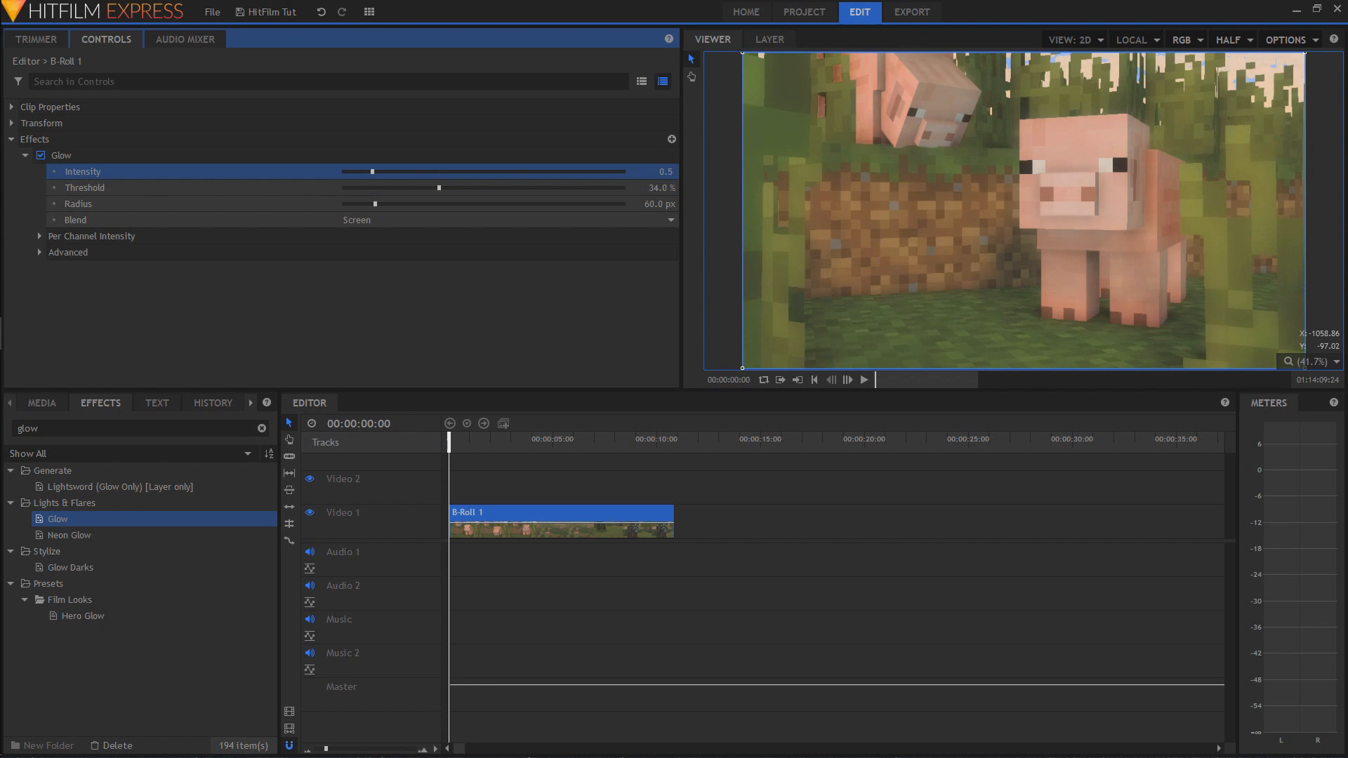
left_click_drag(371, 171, 378, 172)
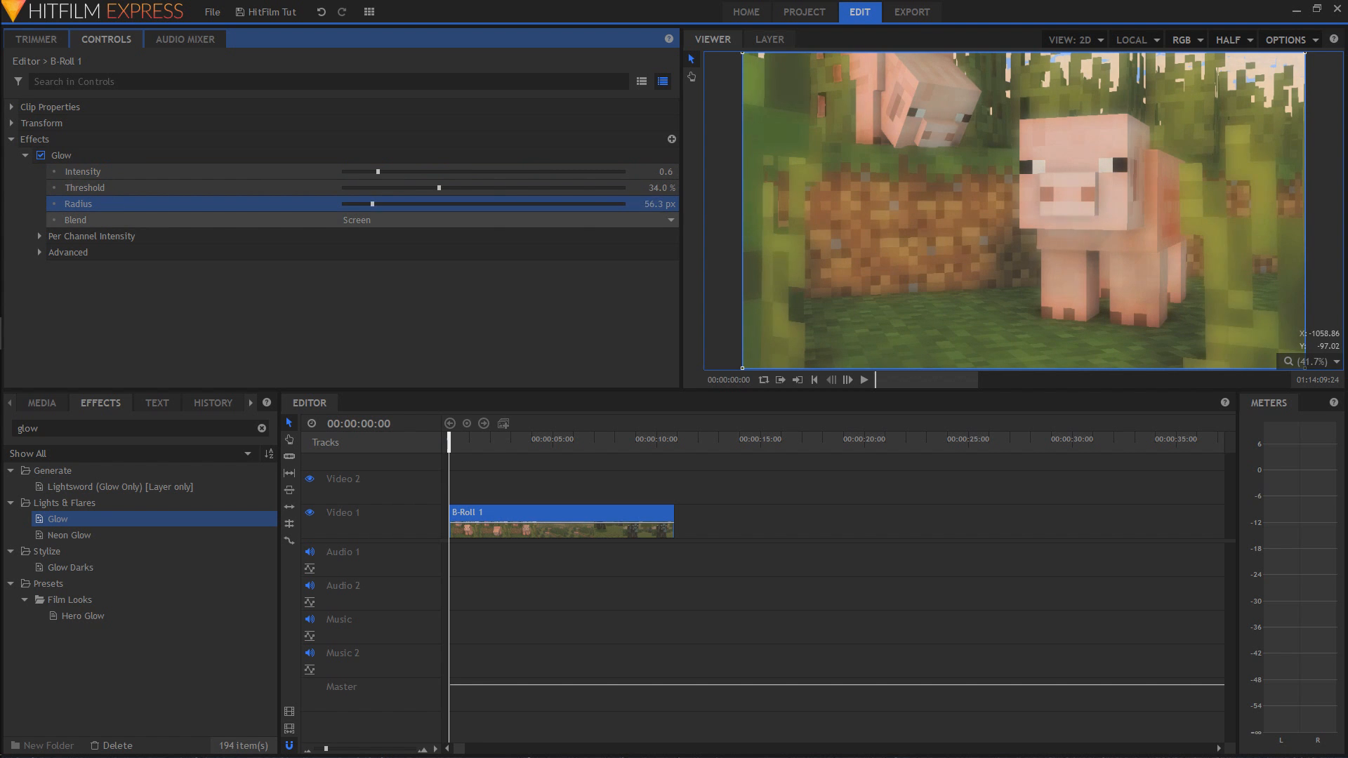
left_click_drag(371, 204, 386, 203)
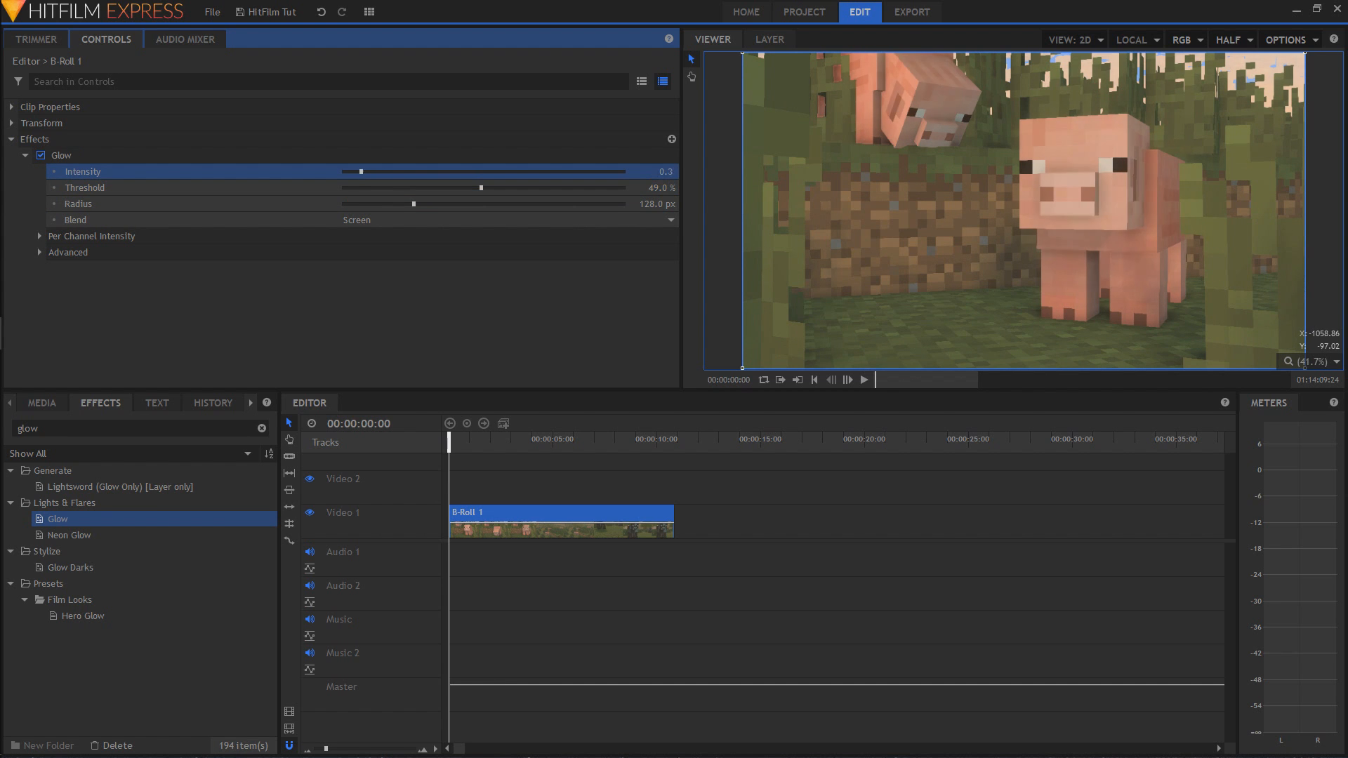
Step: Refine Glow to Intensity 0.6, Threshold 41%, Radius 163.8 px, and toggle it off/on to compare
left_click_drag(361, 171, 390, 171)
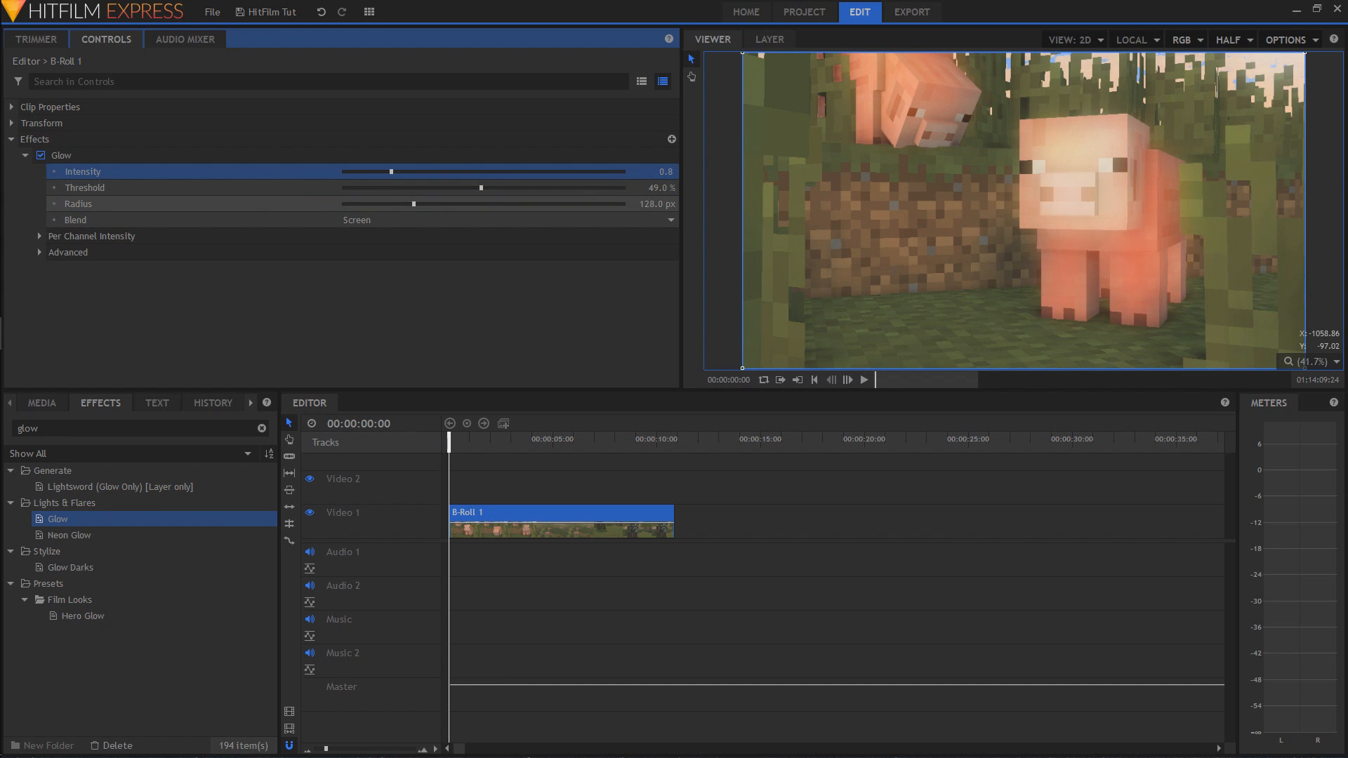
left_click_drag(413, 204, 433, 204)
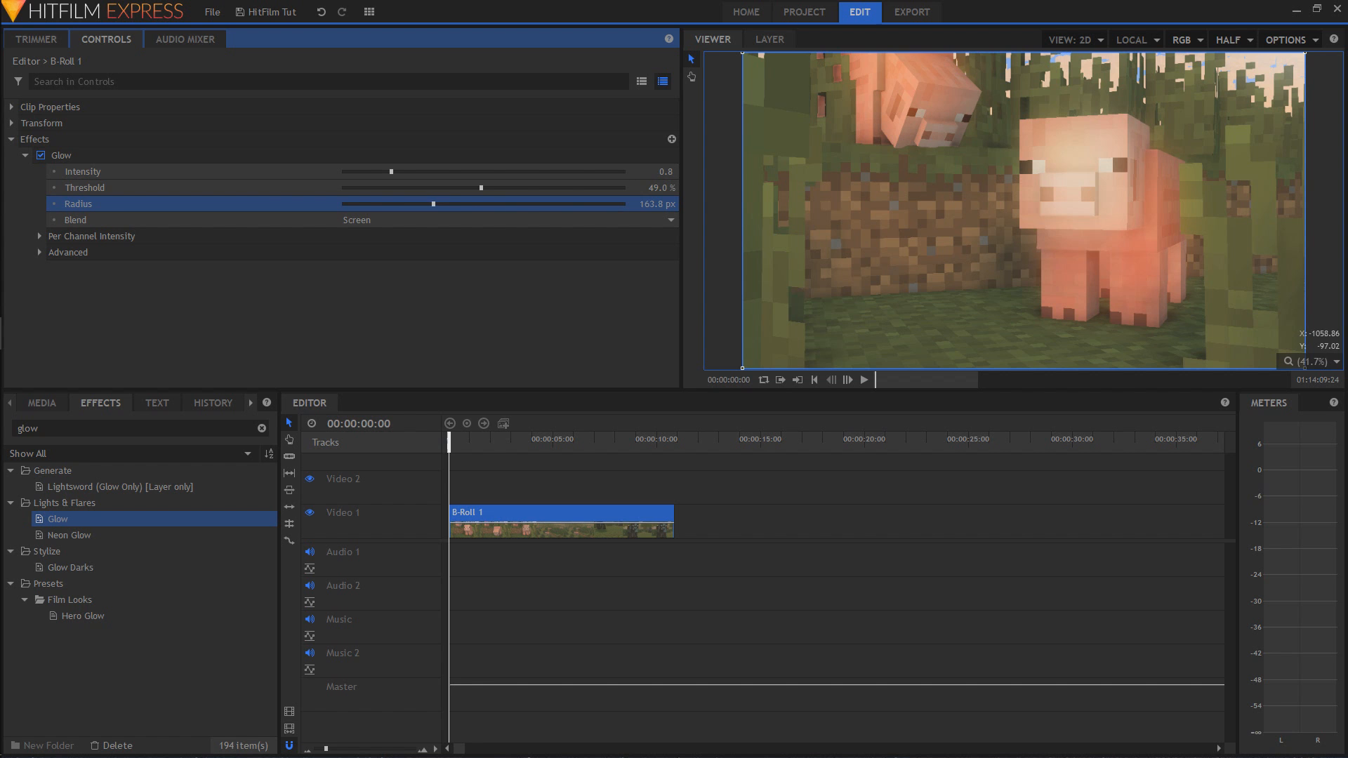
left_click_drag(480, 188, 433, 187)
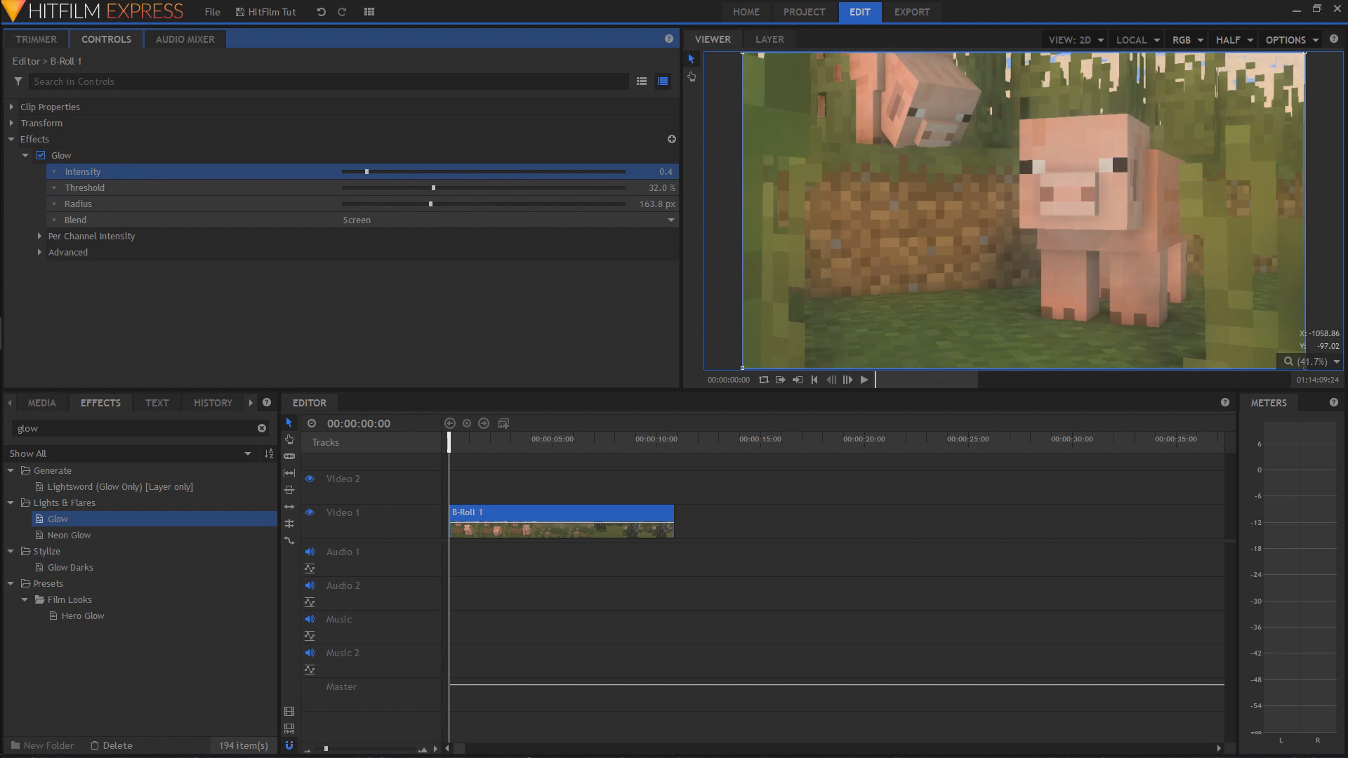
left_click_drag(433, 187, 409, 188)
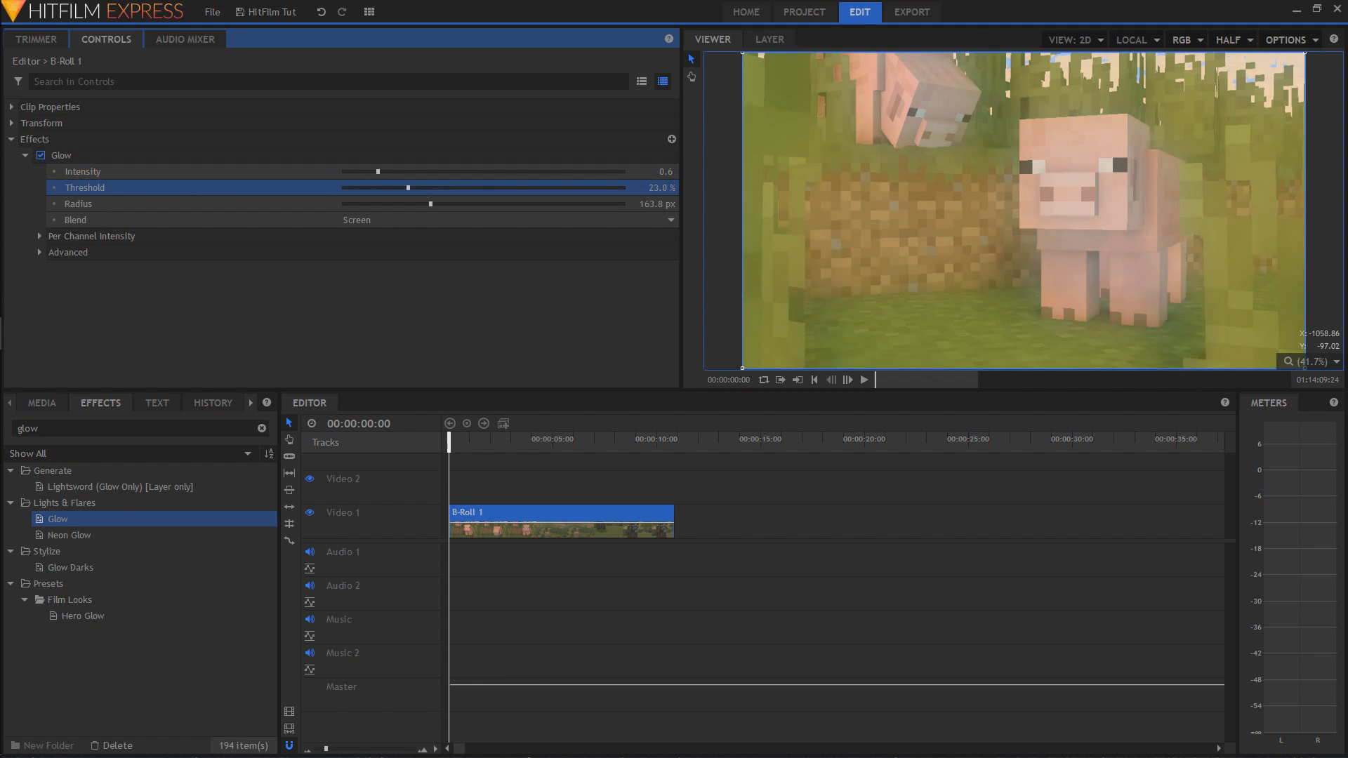
left_click_drag(408, 188, 458, 188)
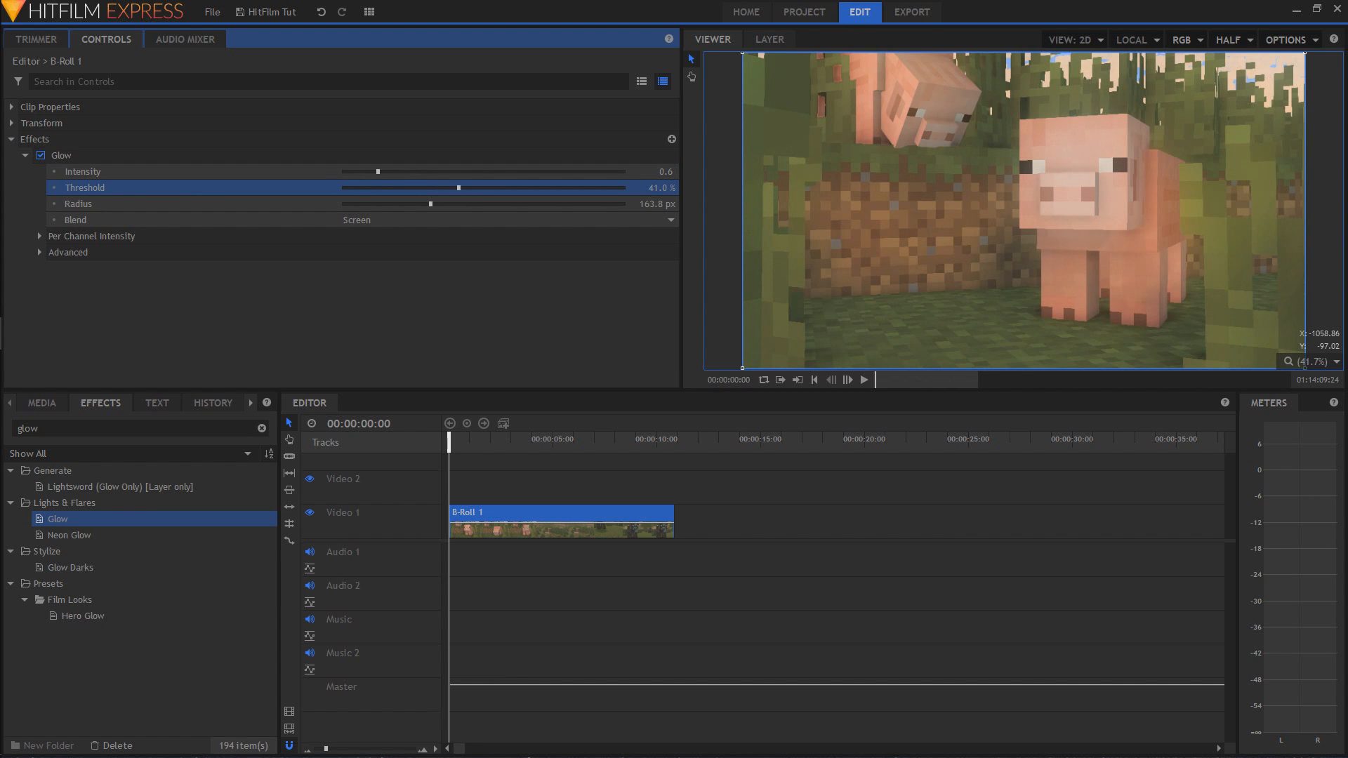
left_click(40, 154)
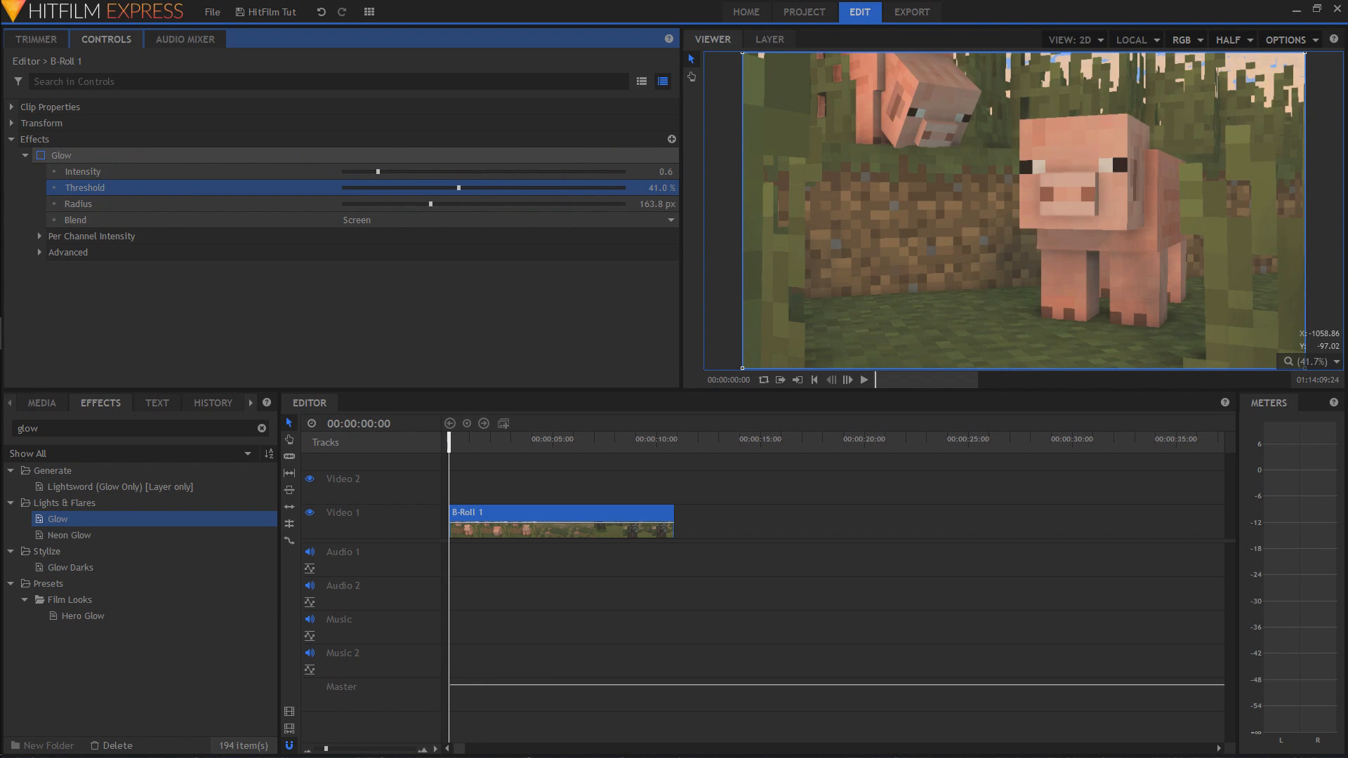
left_click(60, 155)
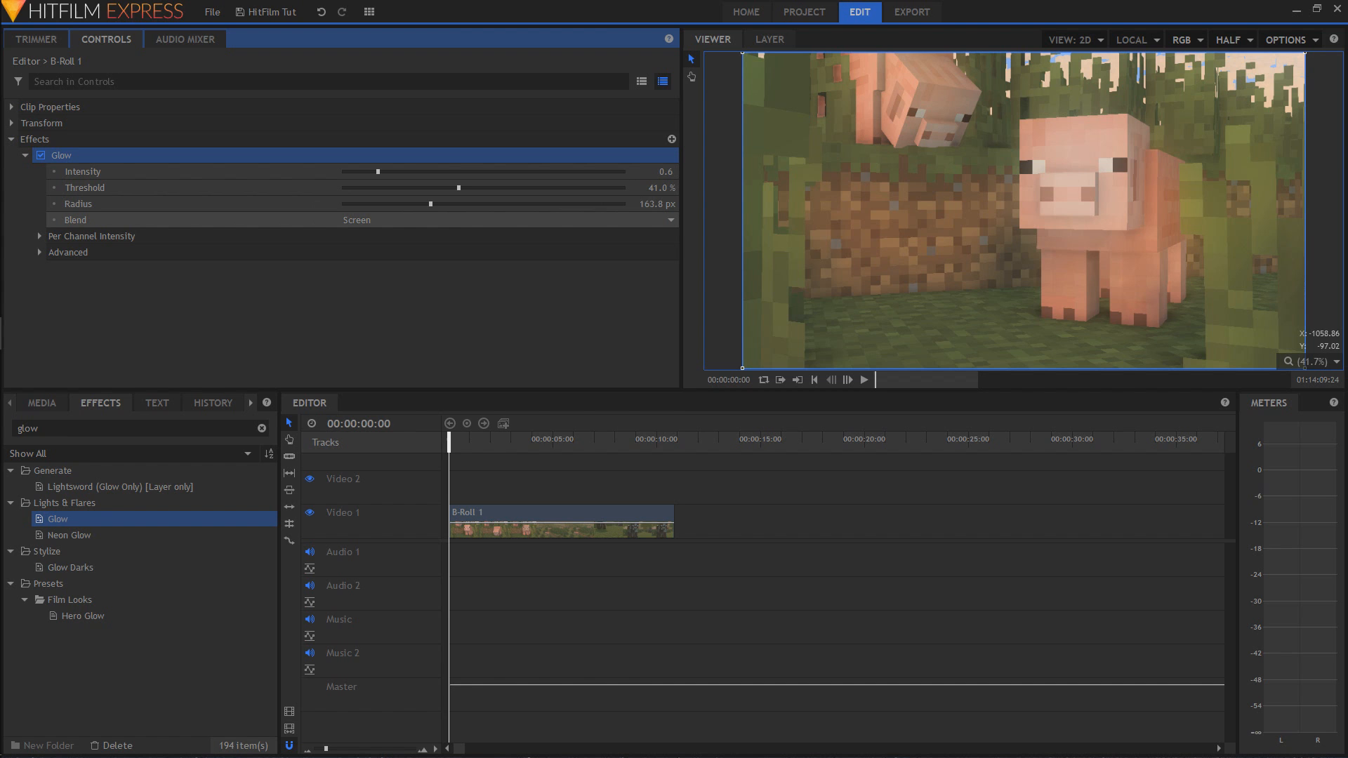
Step: Try the Add blend, keep Screen, and set Glow to intensity 0.5, threshold 35%, radius 100 px
left_click(507, 220)
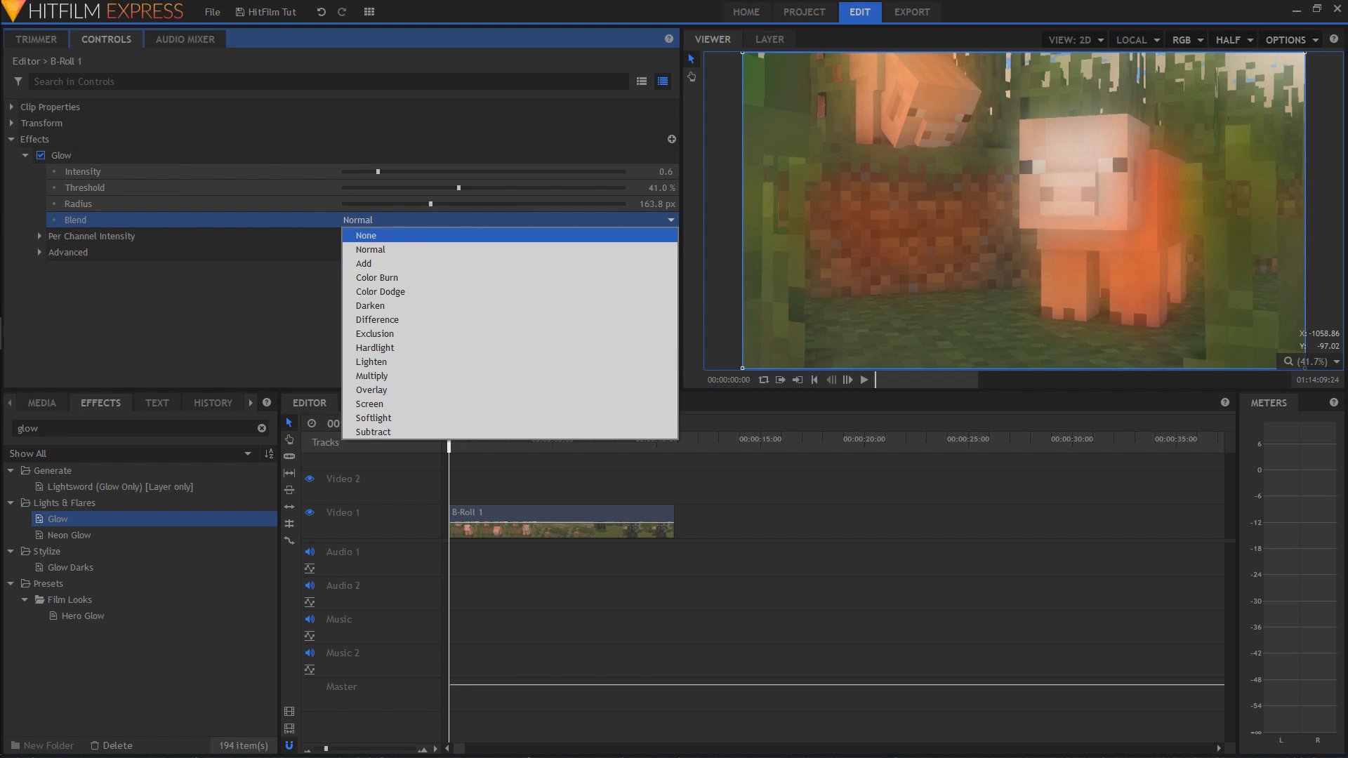
left_click(364, 263)
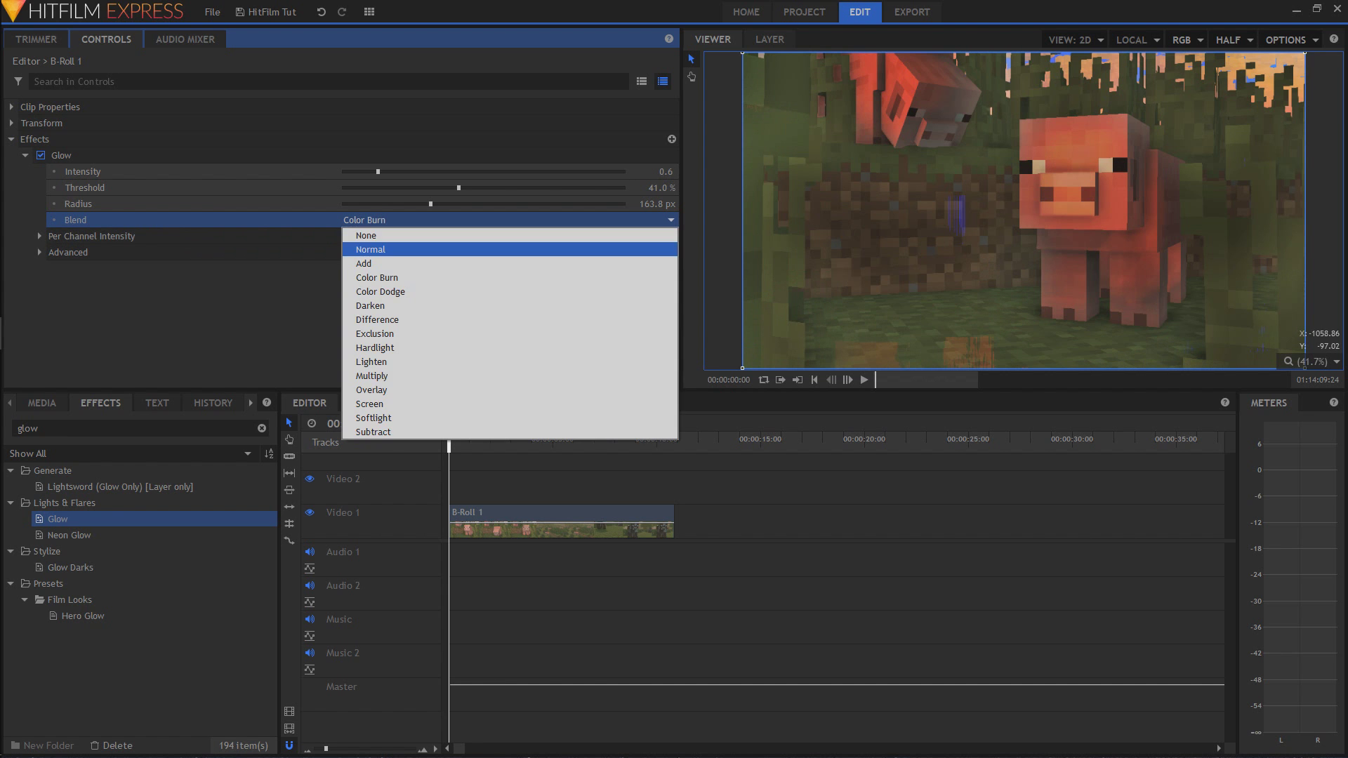
left_click(375, 347)
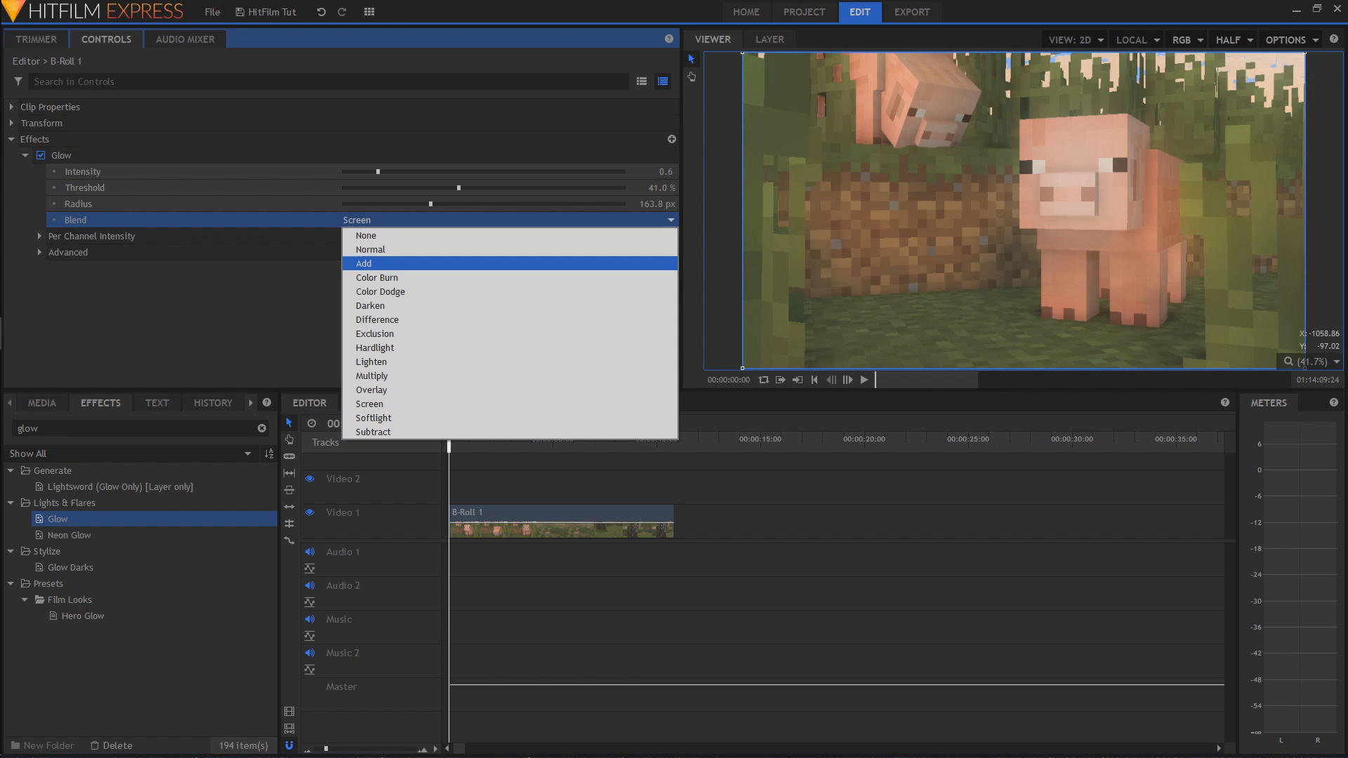
left_click(363, 263)
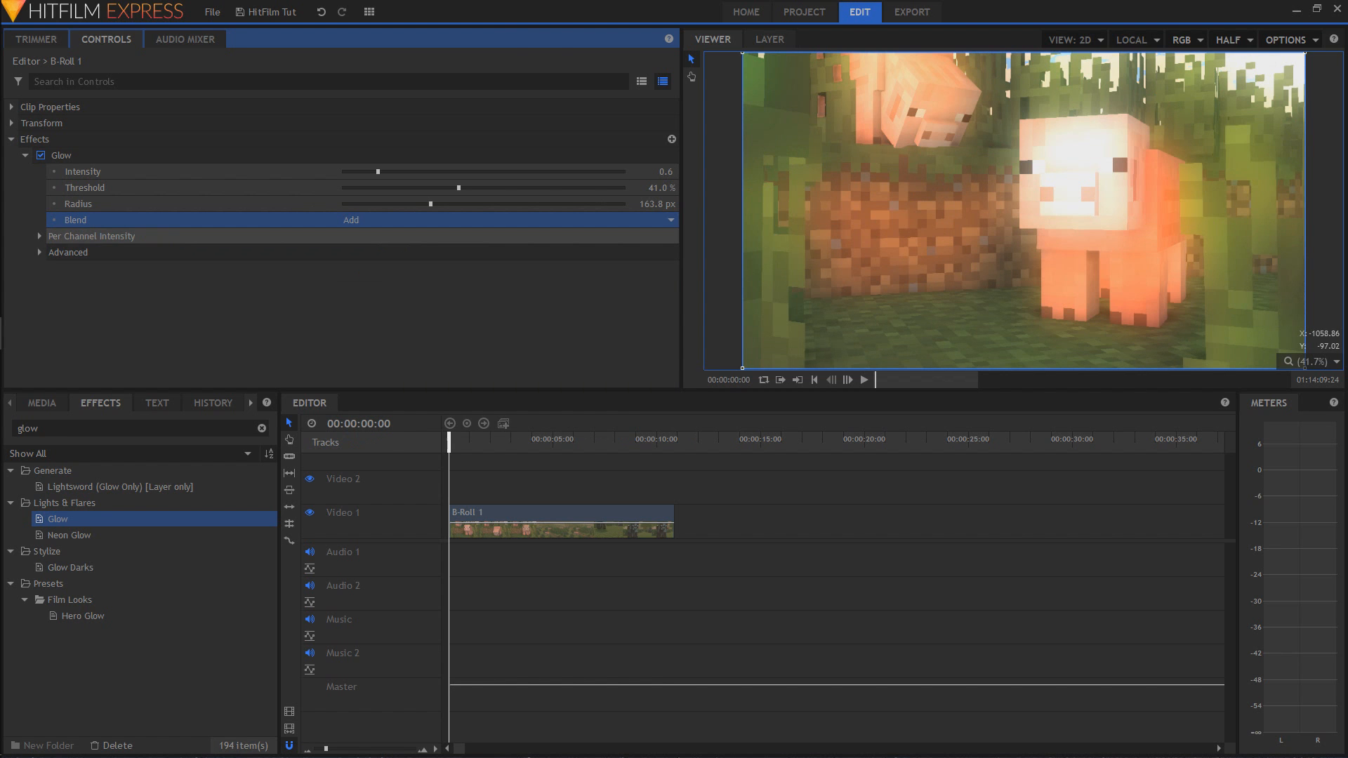
left_click_drag(377, 172, 365, 172)
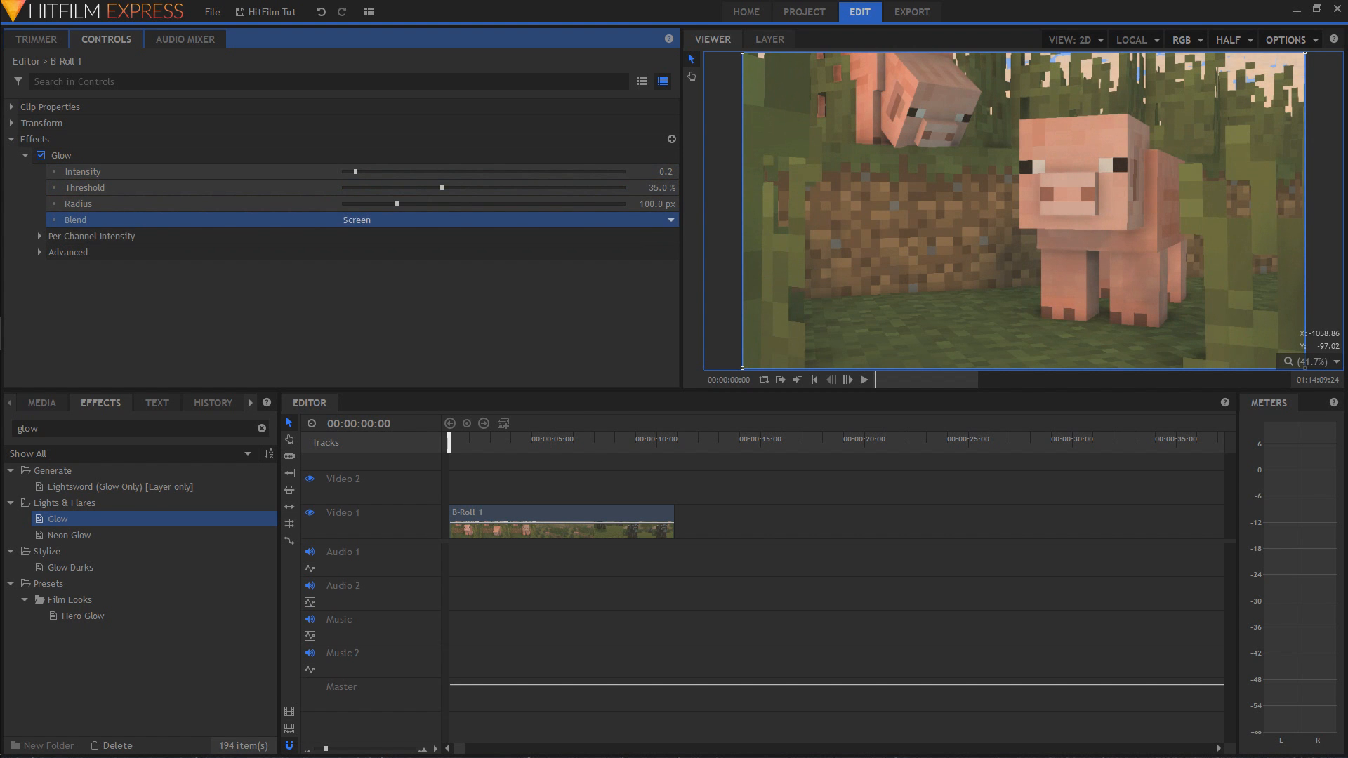
left_click_drag(356, 171, 372, 172)
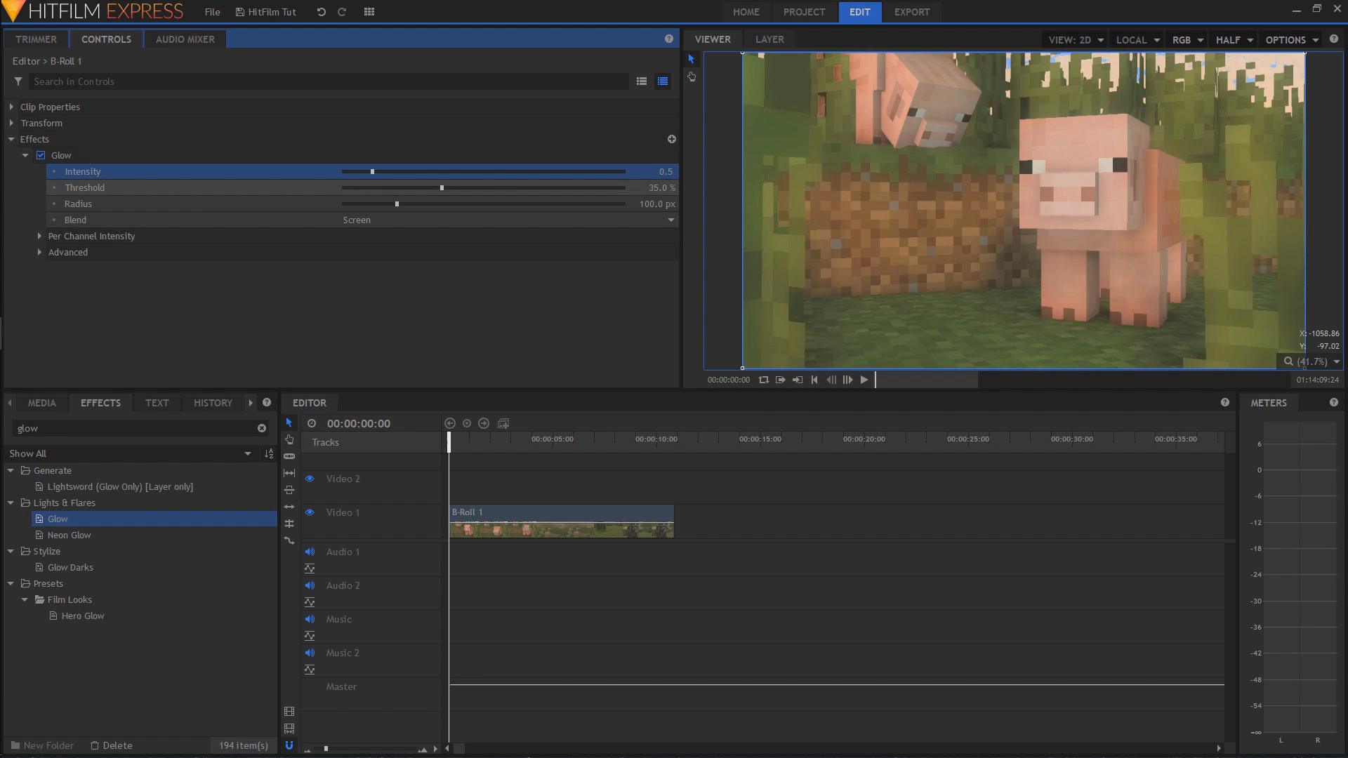
Step: Expand Per Channel Intensity and Advanced, reset Direction to Horizontal & Vertical, then collapse Advanced
left_click(41, 156)
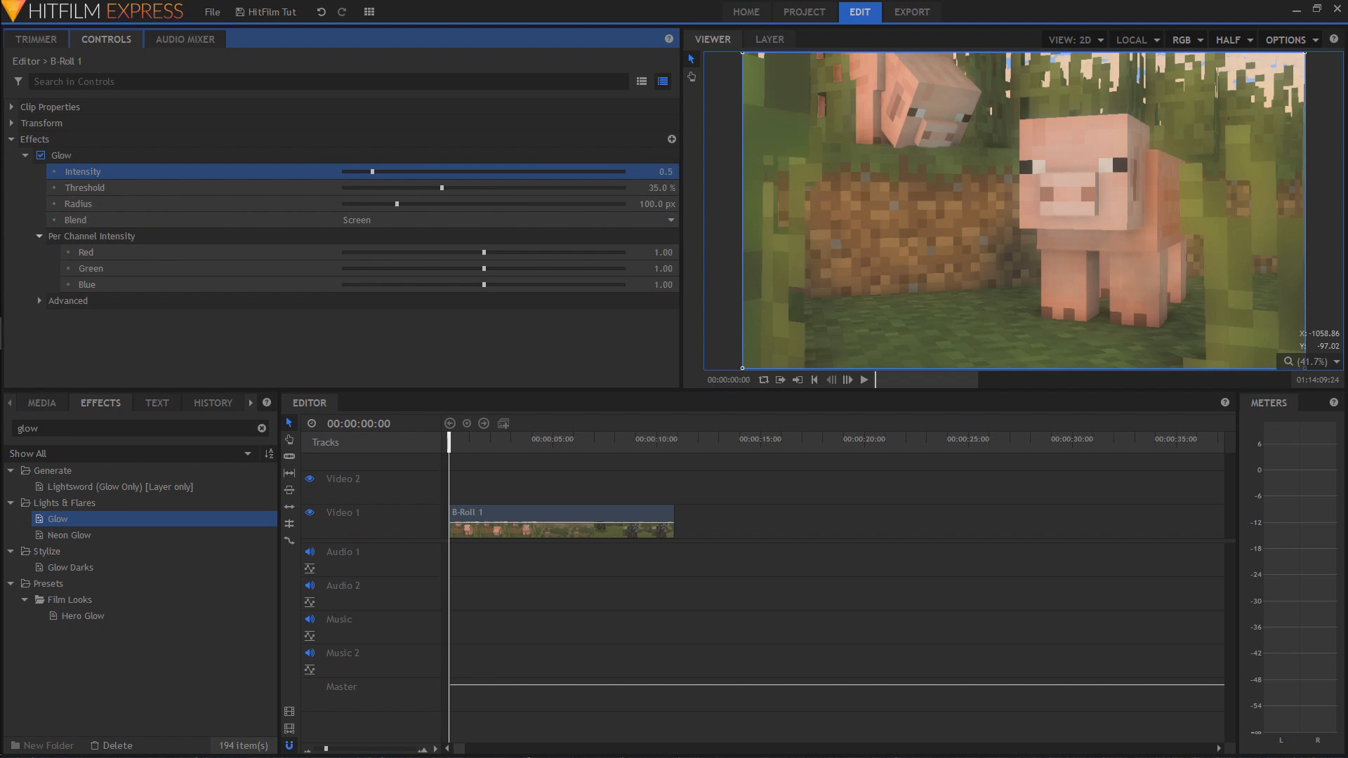
left_click(40, 301)
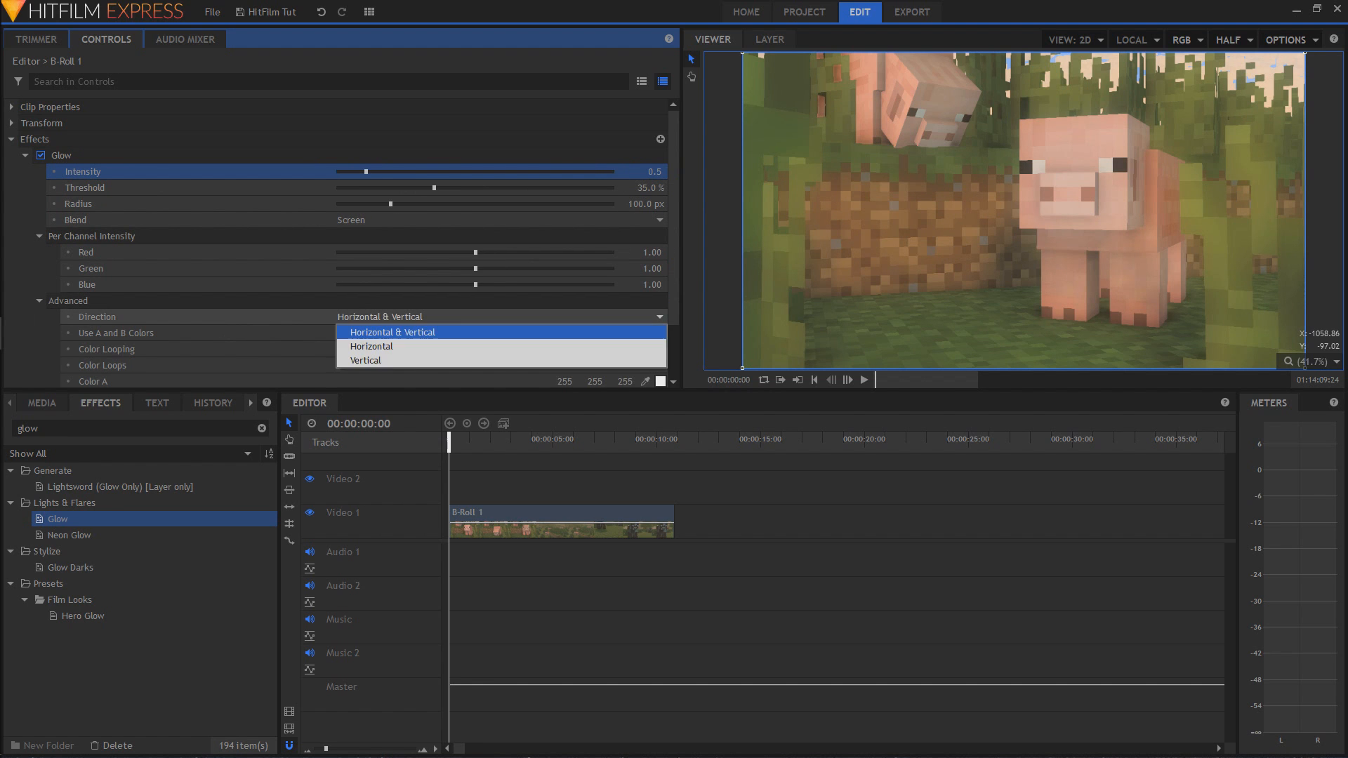
left_click(372, 347)
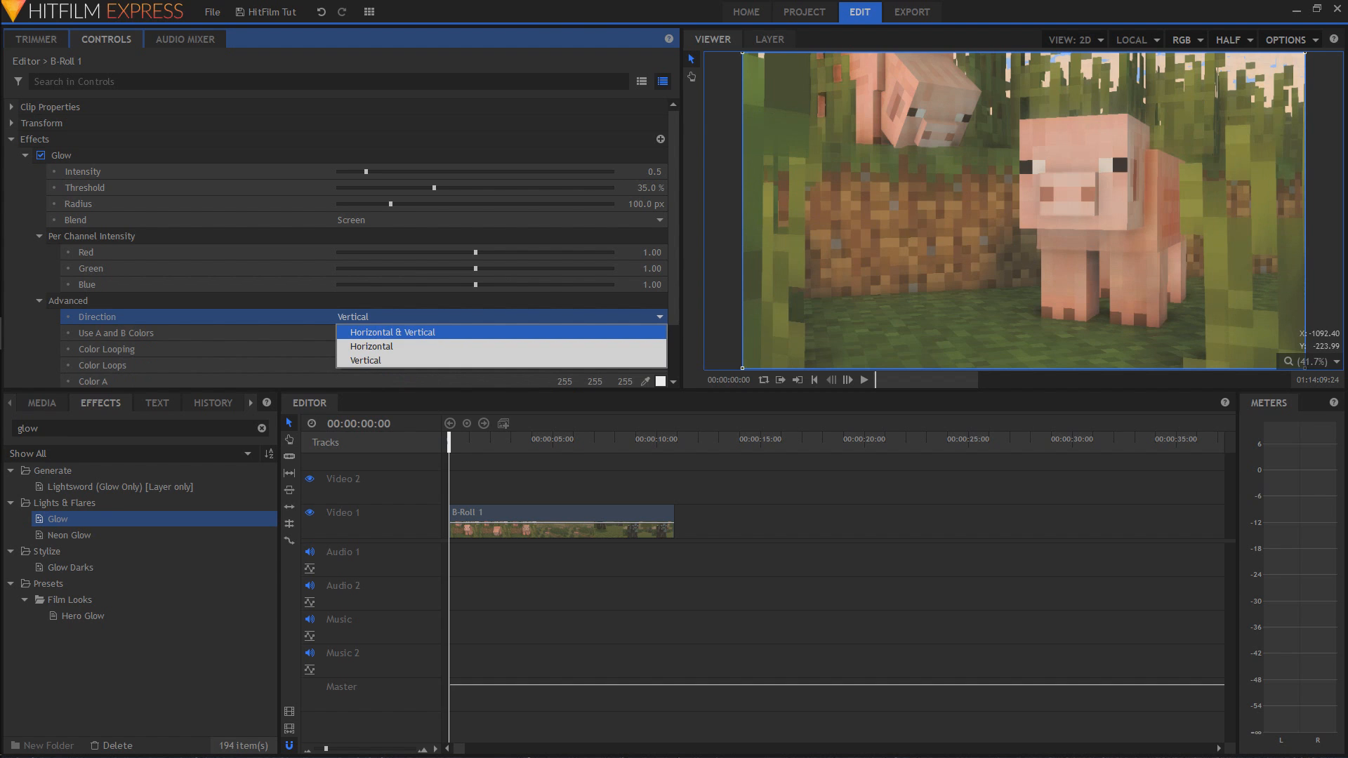
left_click(392, 332)
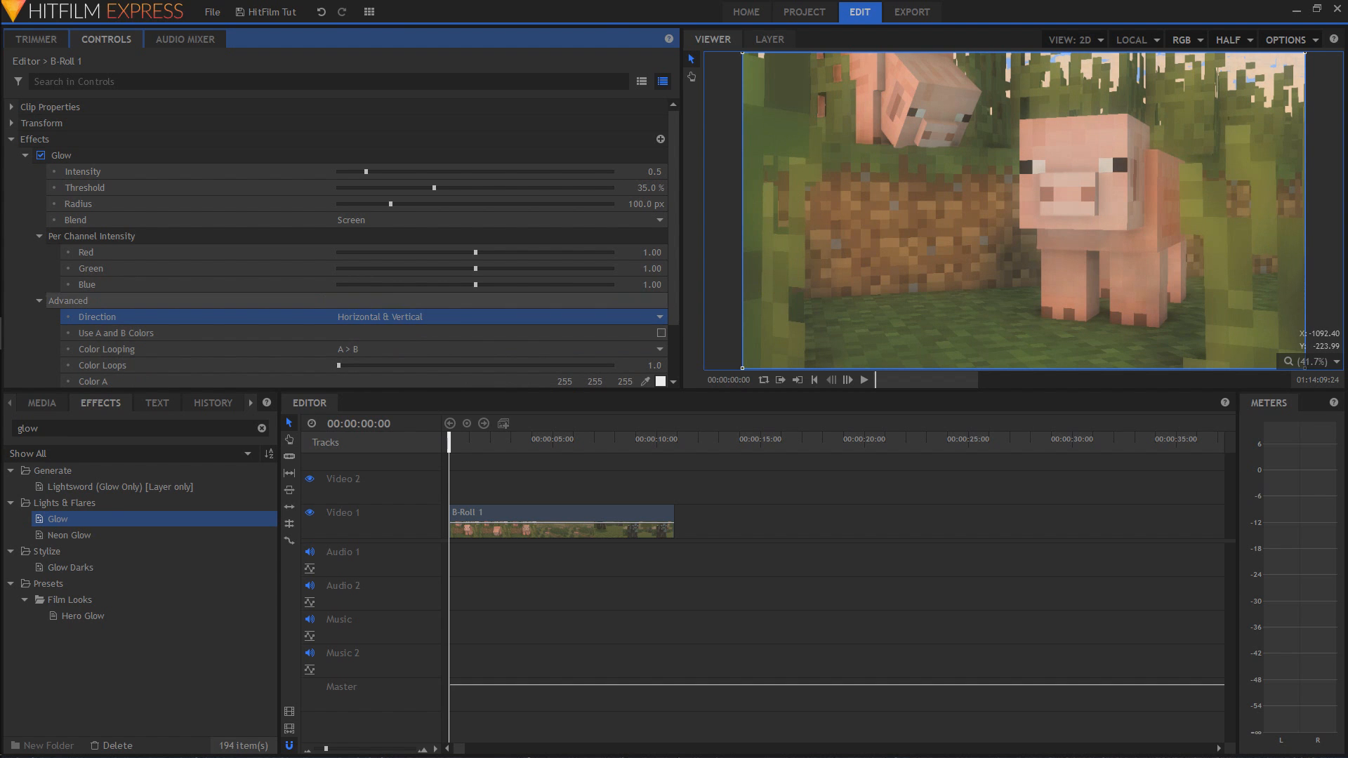
left_click(39, 301)
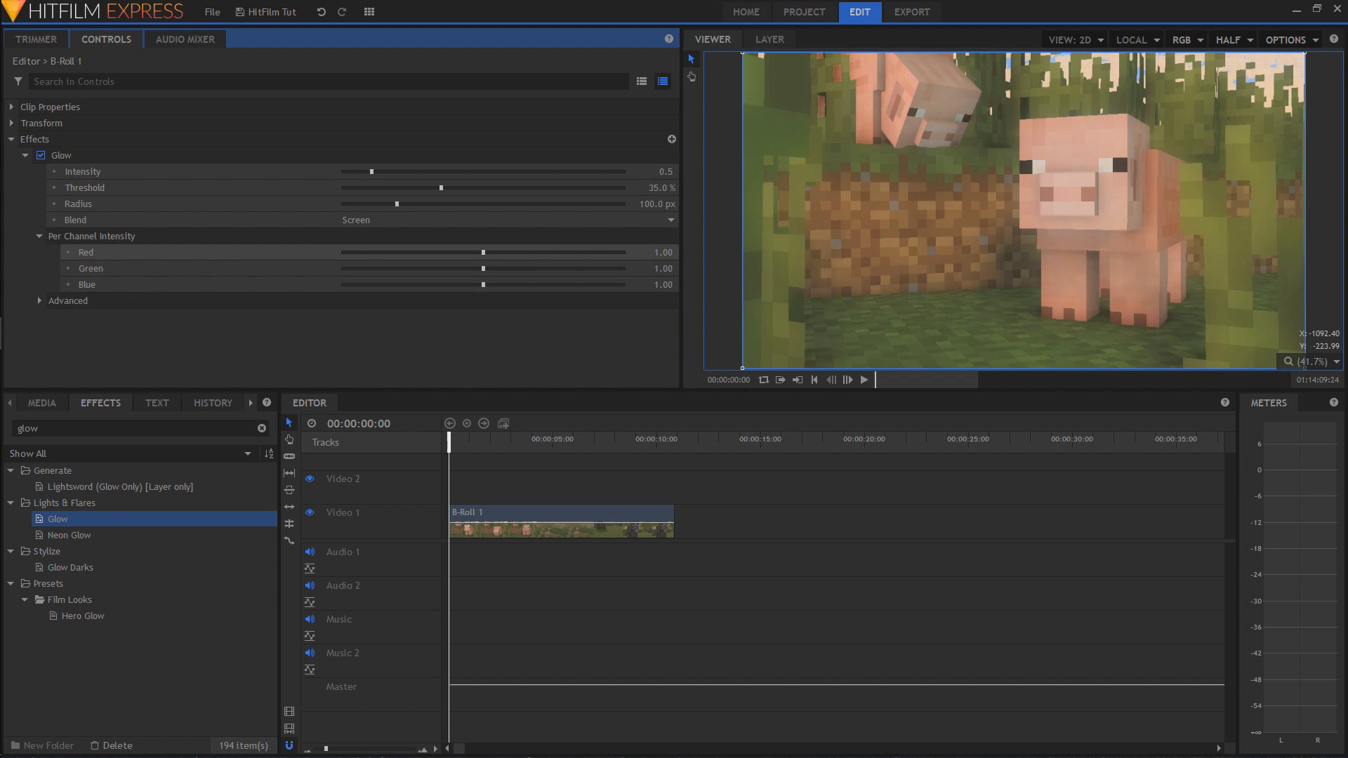
Step: Test red, green and blue glow tints, reset all three to 1.00, and collapse the group
left_click_drag(483, 252, 569, 252)
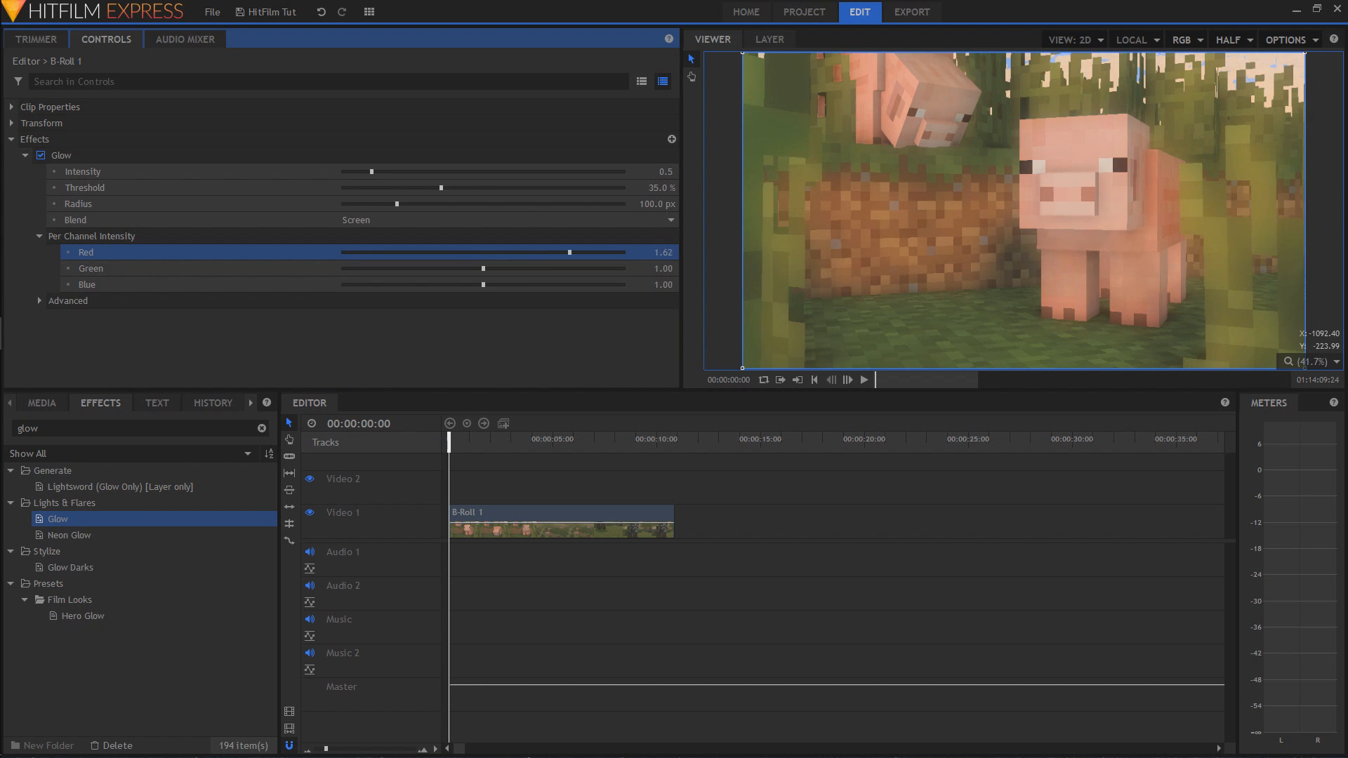
left_click_drag(568, 252, 446, 252)
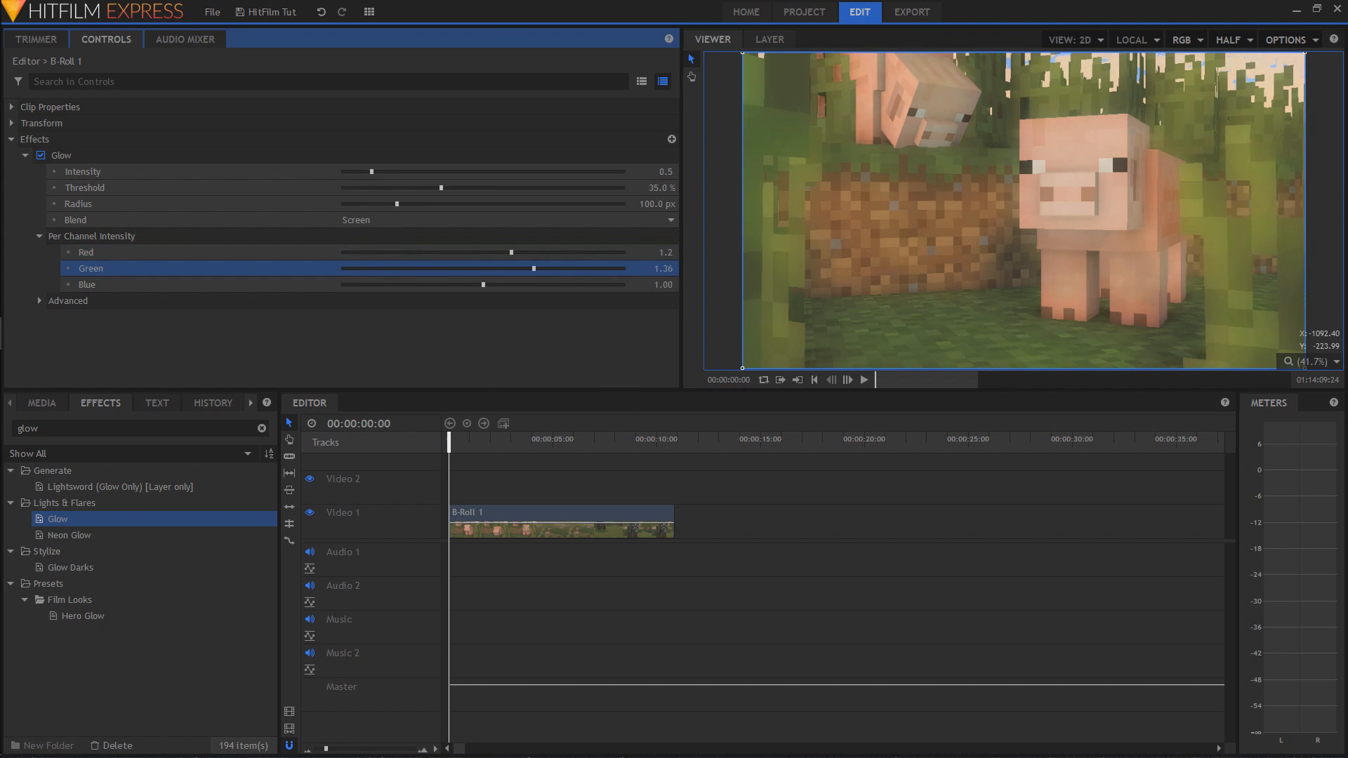
left_click_drag(509, 252, 370, 252)
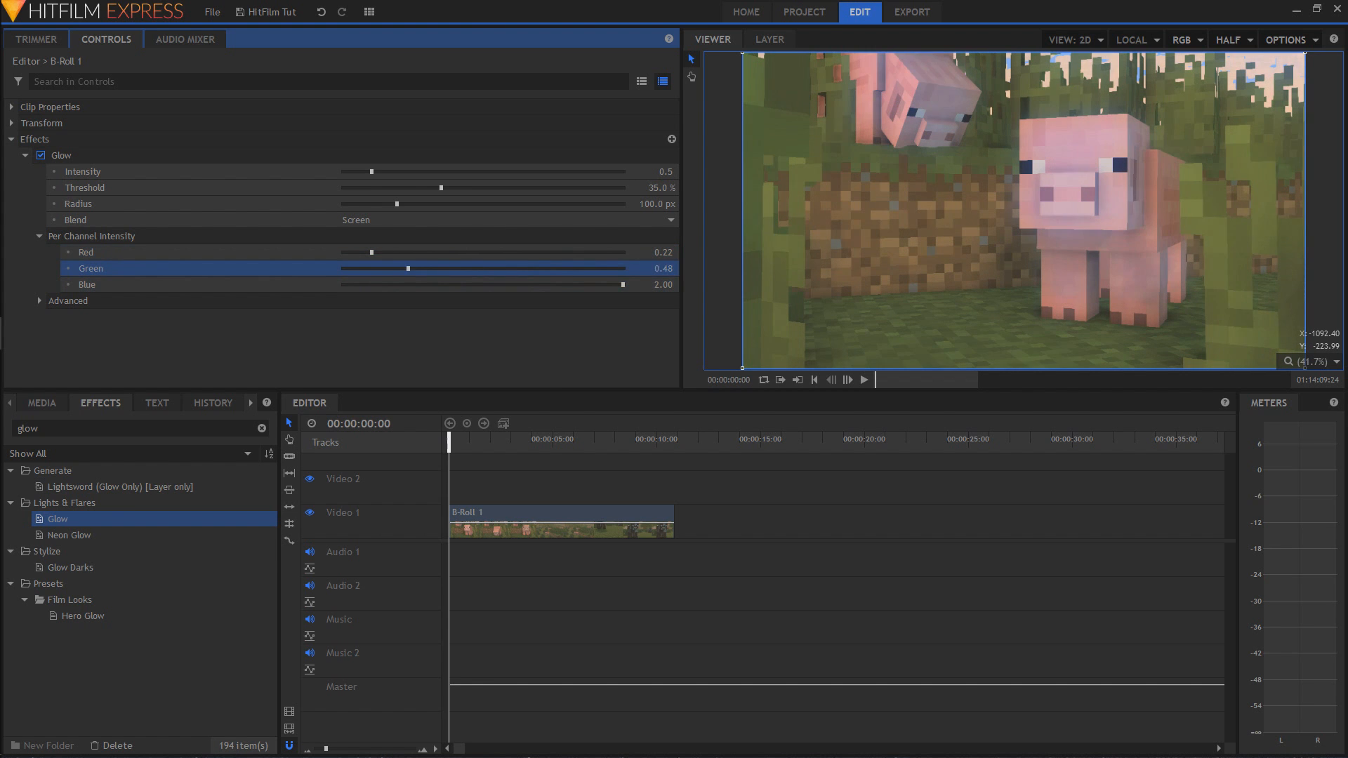
left_click_drag(409, 269, 497, 268)
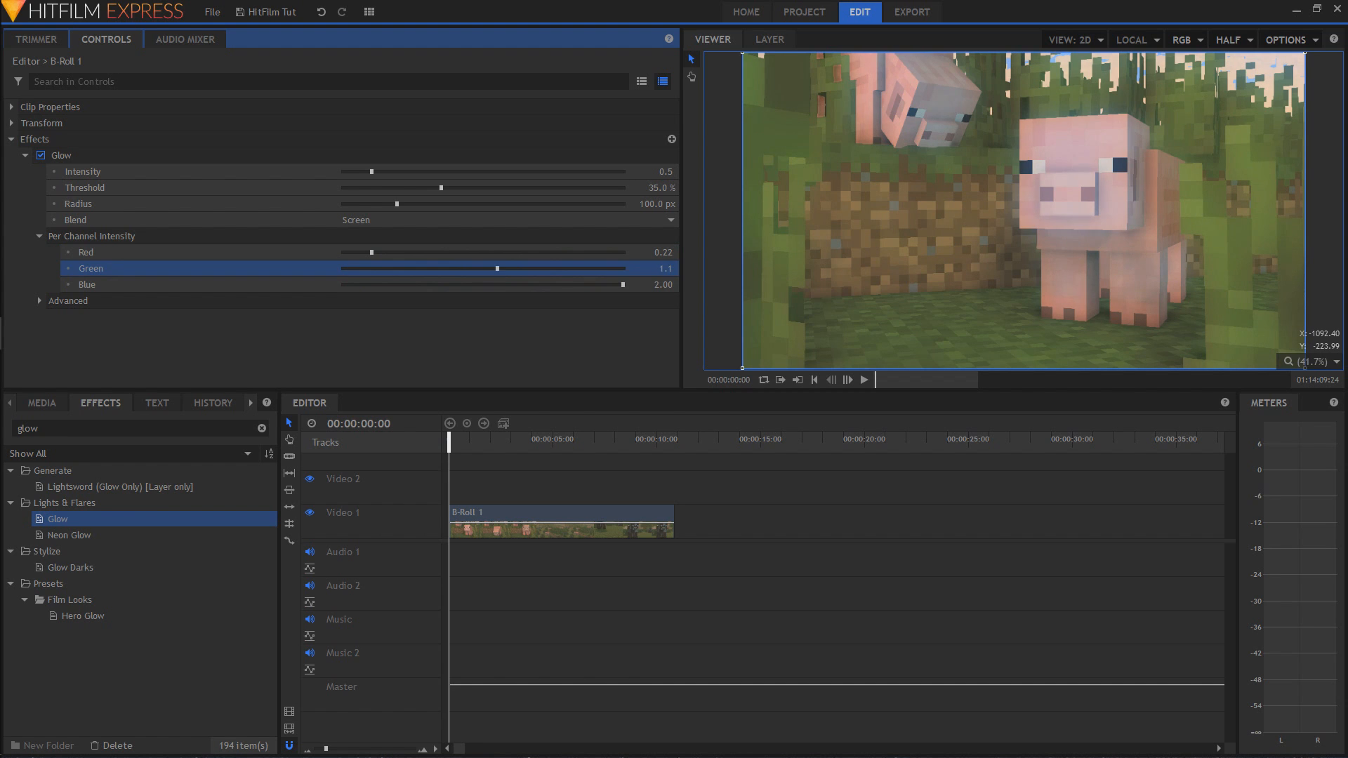
left_click_drag(623, 285, 497, 284)
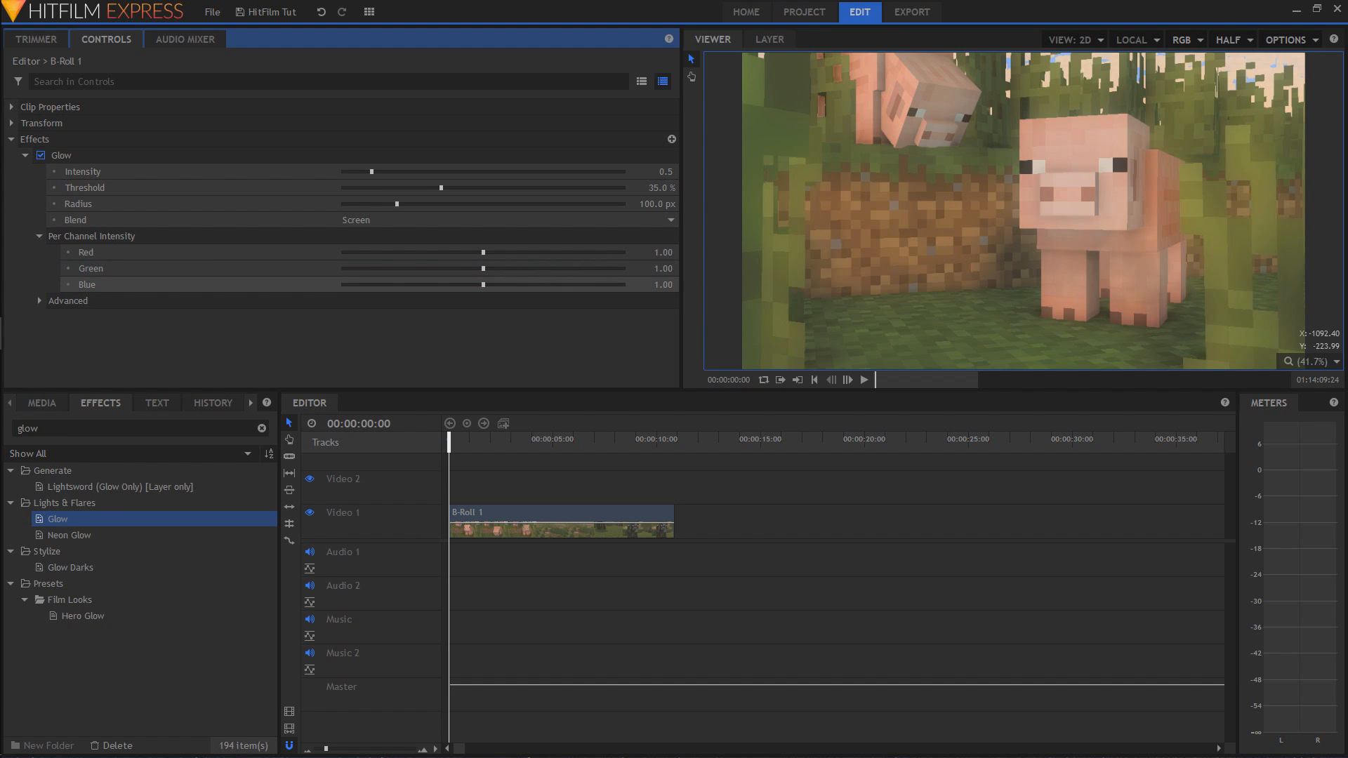
left_click(40, 236)
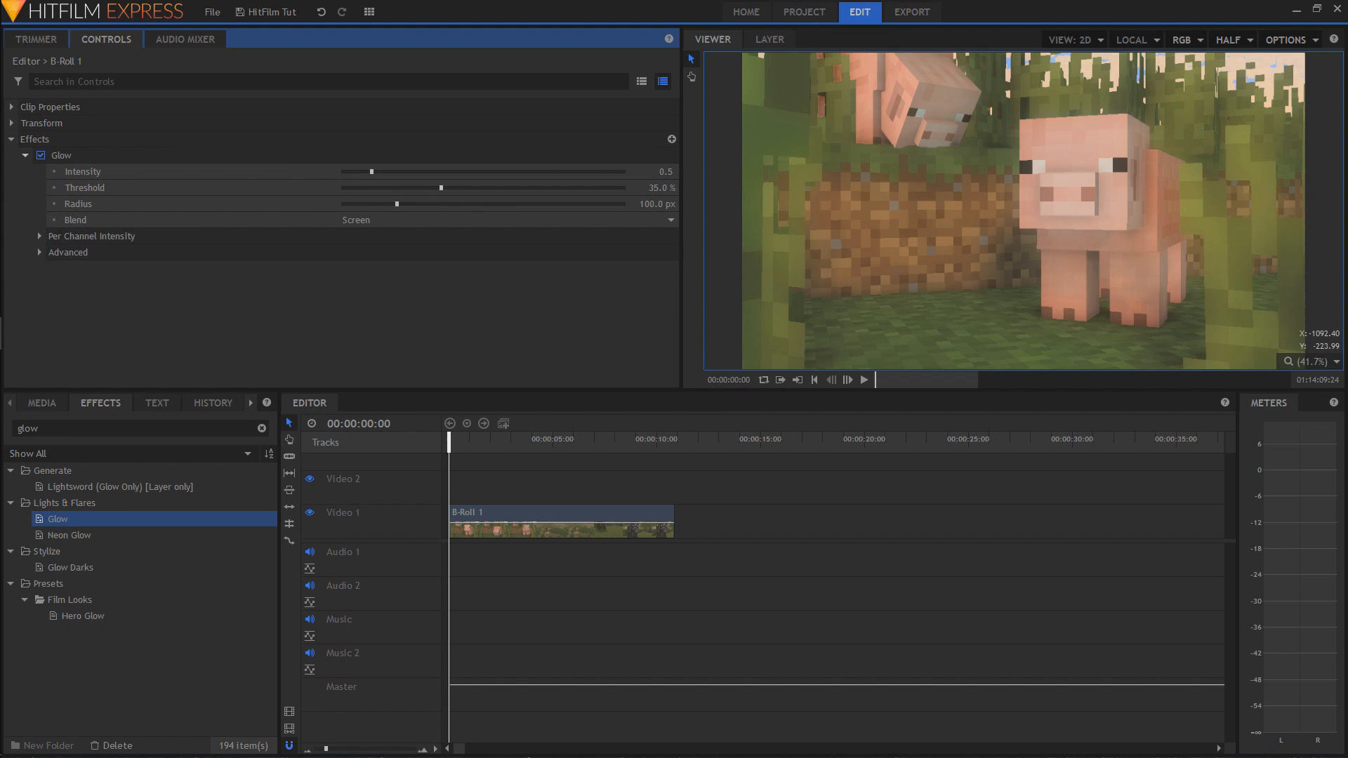
mouse_move(83, 171)
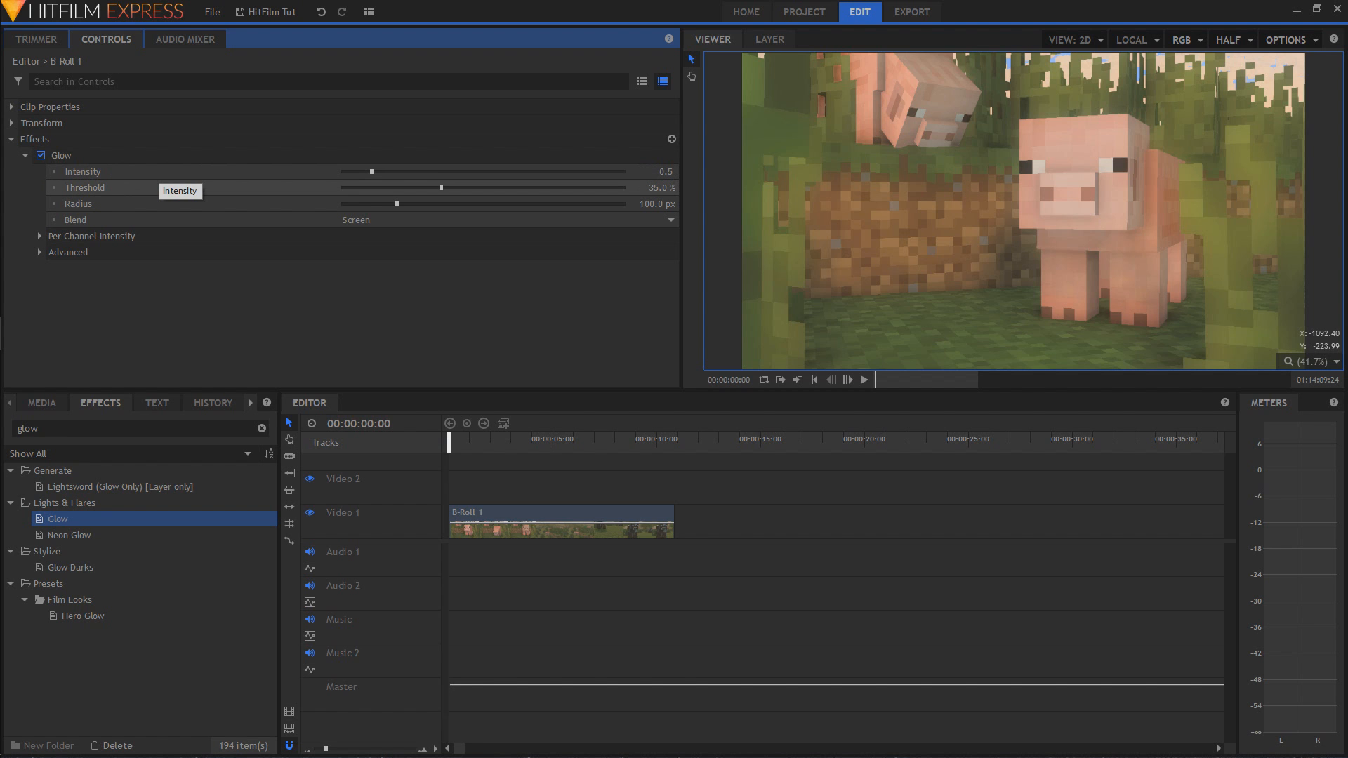
Step: Play to the cow shot at 9:19, then switch Glow off and on to compare
left_click(524, 439)
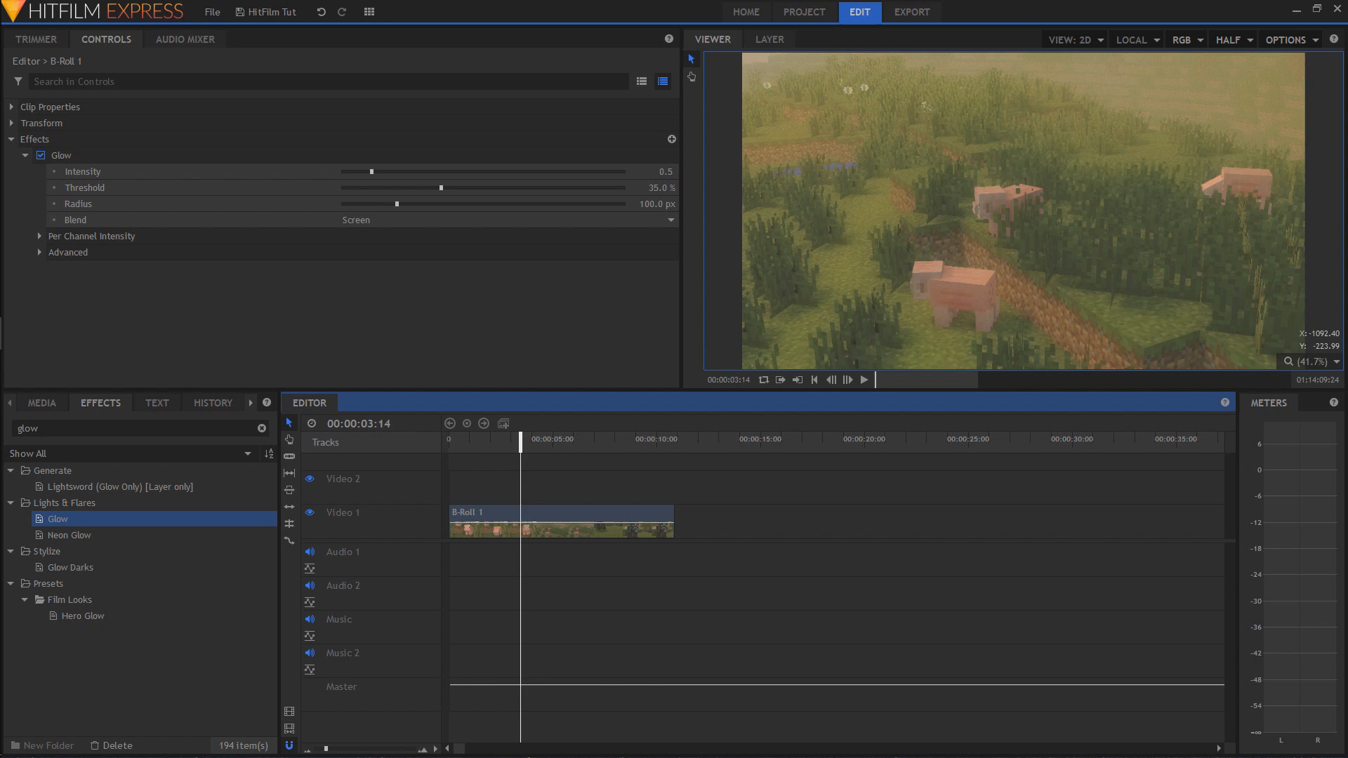
left_click(864, 380)
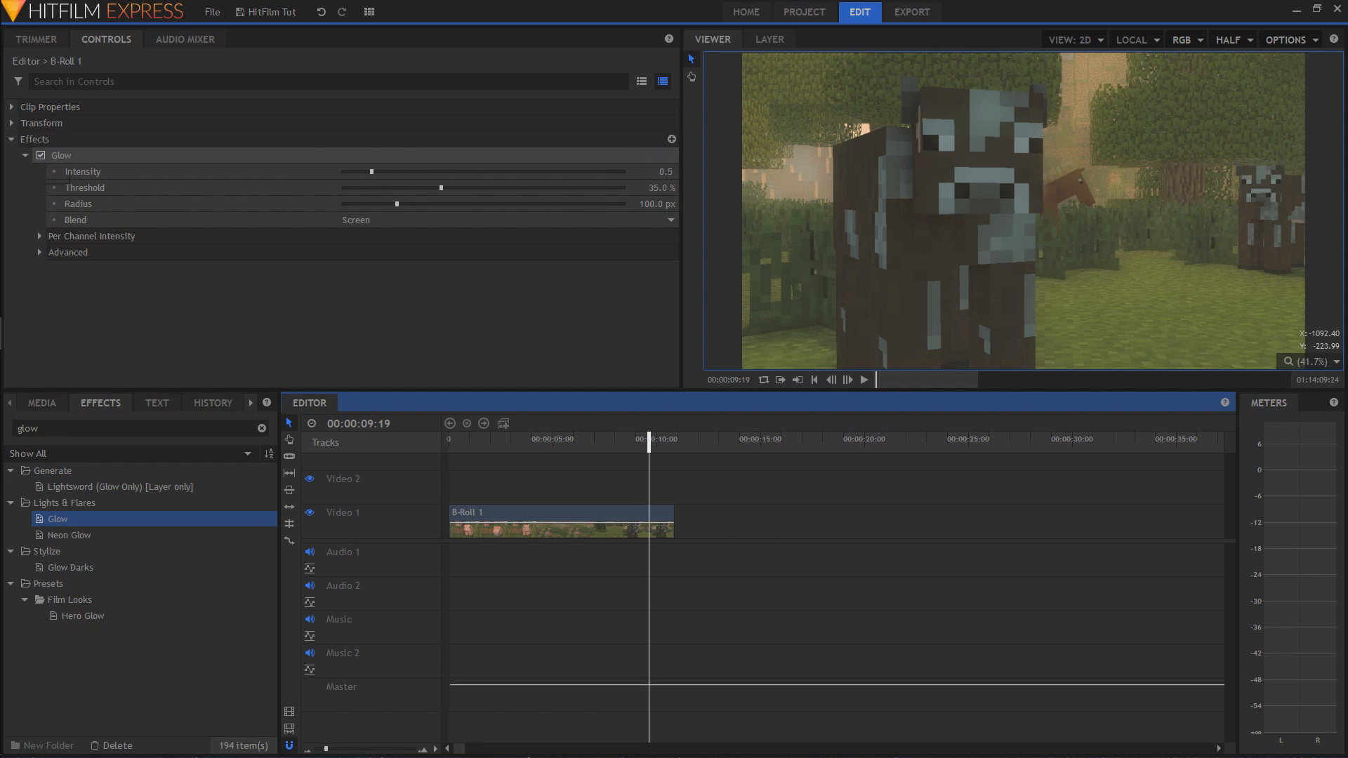
left_click(41, 155)
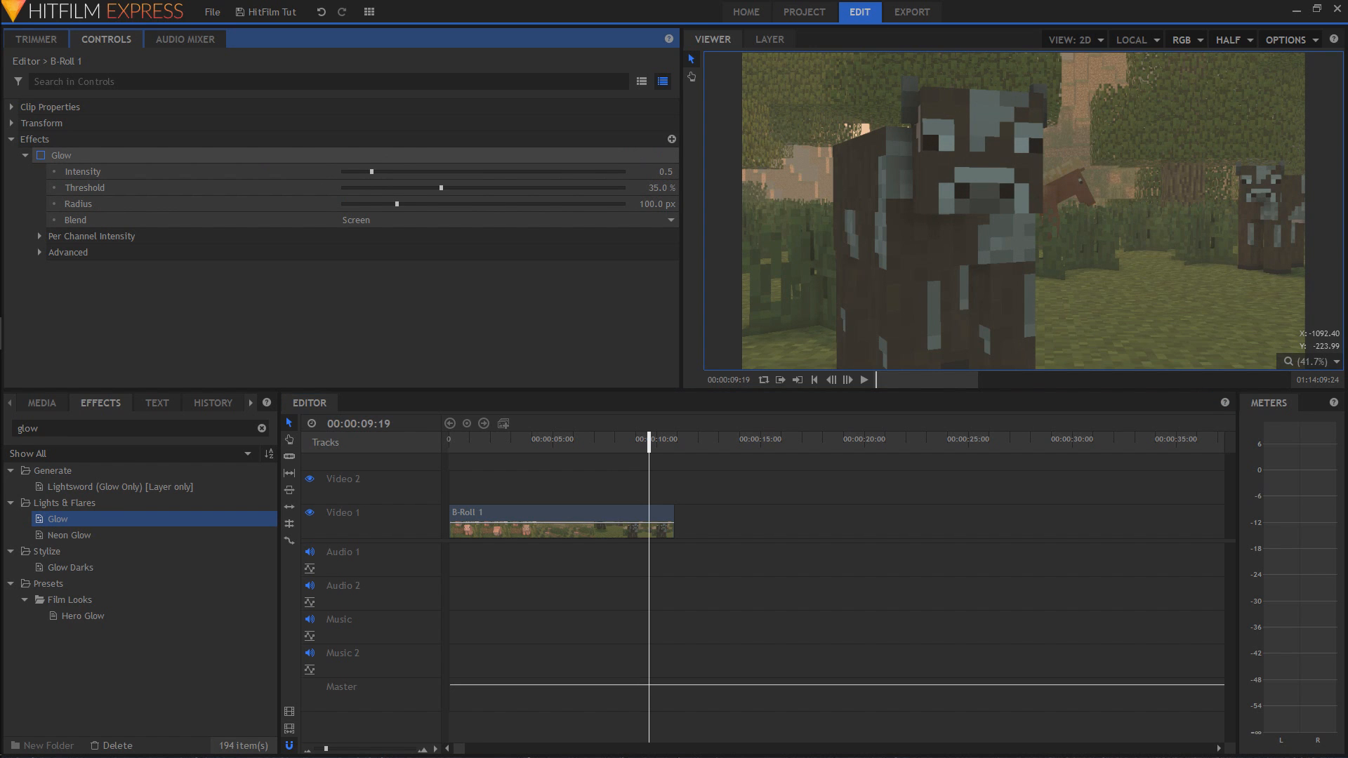
left_click(40, 156)
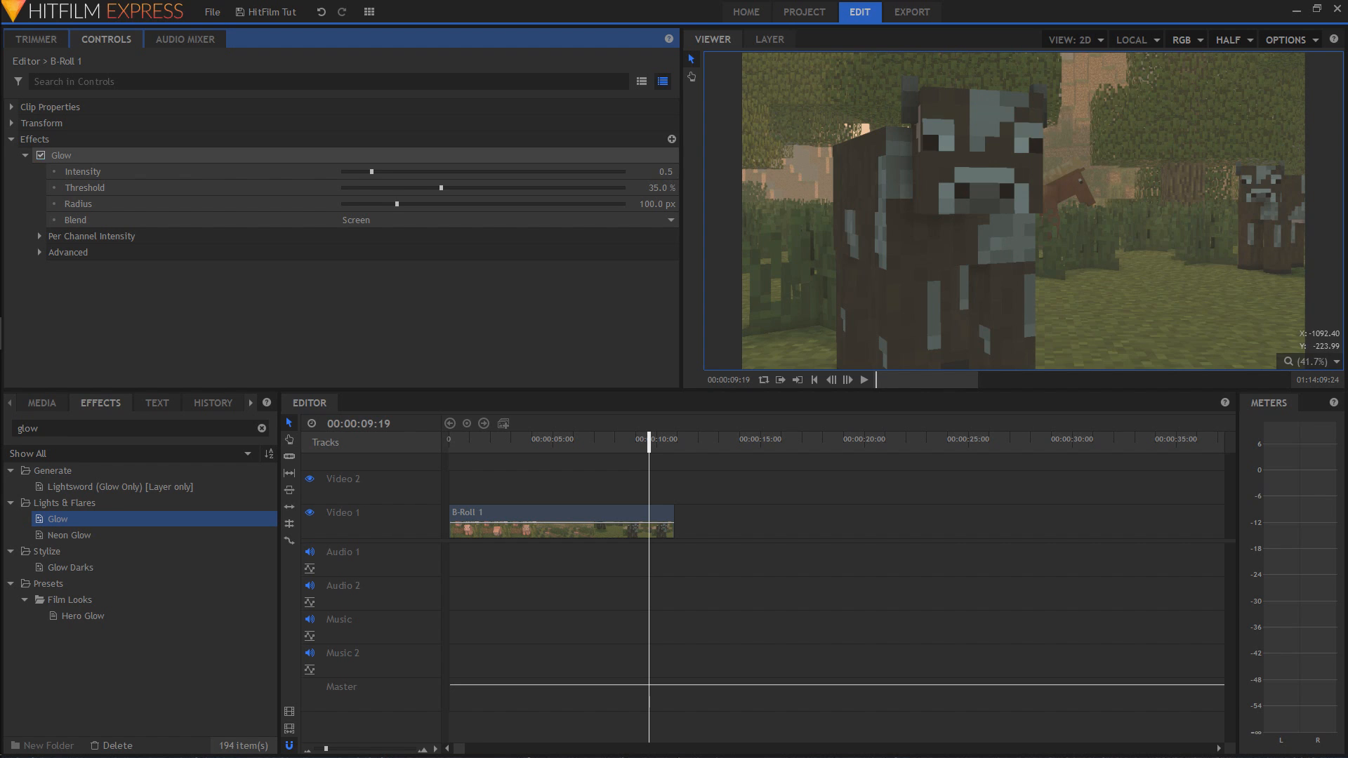